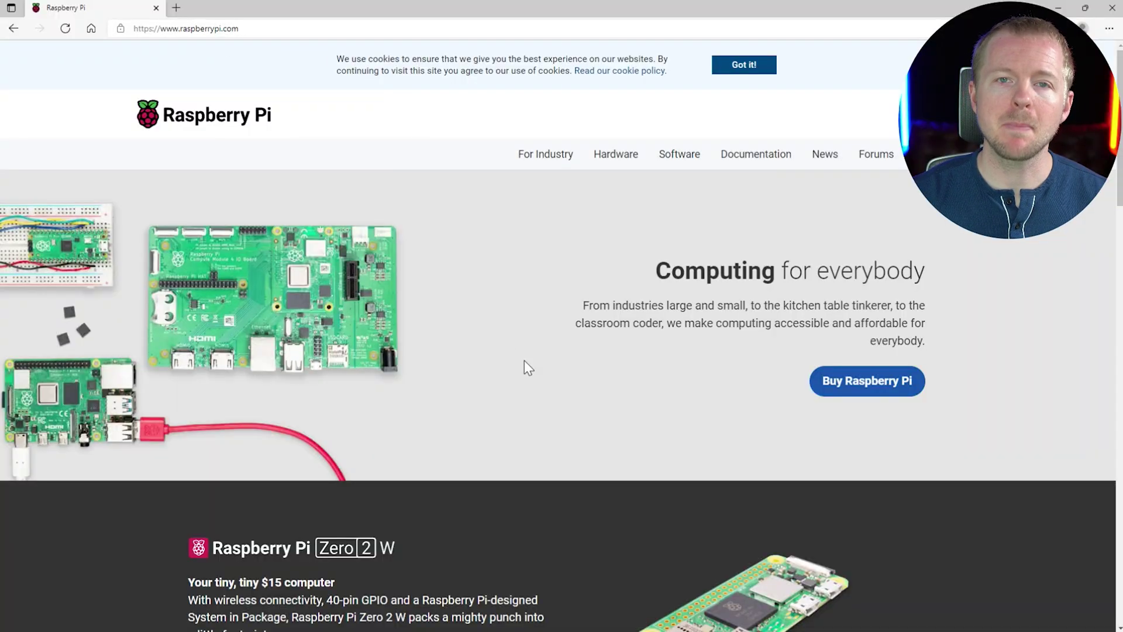
{"action": "mouse_move", "coordinate": [679, 163]}
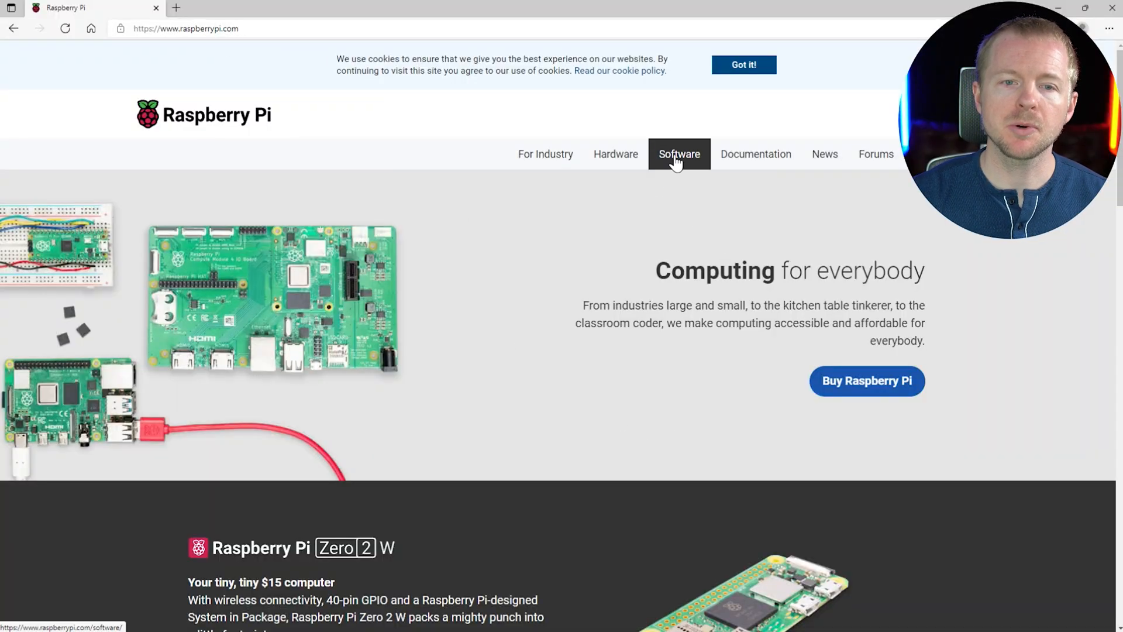
Reach the Raspberry Pi software page to get Raspberry Pi Imager v1.6.2.
{"action": "left_click", "coordinate": [679, 155]}
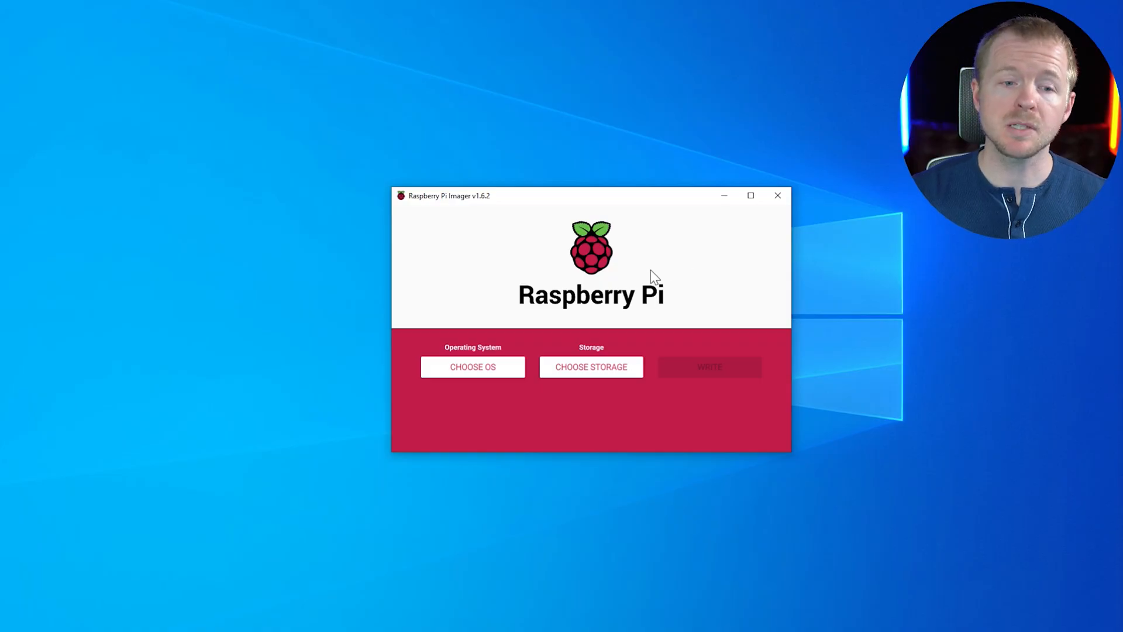
Choose Raspberry Pi OS Lite (32-bit) and the 128.2 GB USB mass storage device.
{"action": "left_click", "coordinate": [473, 366]}
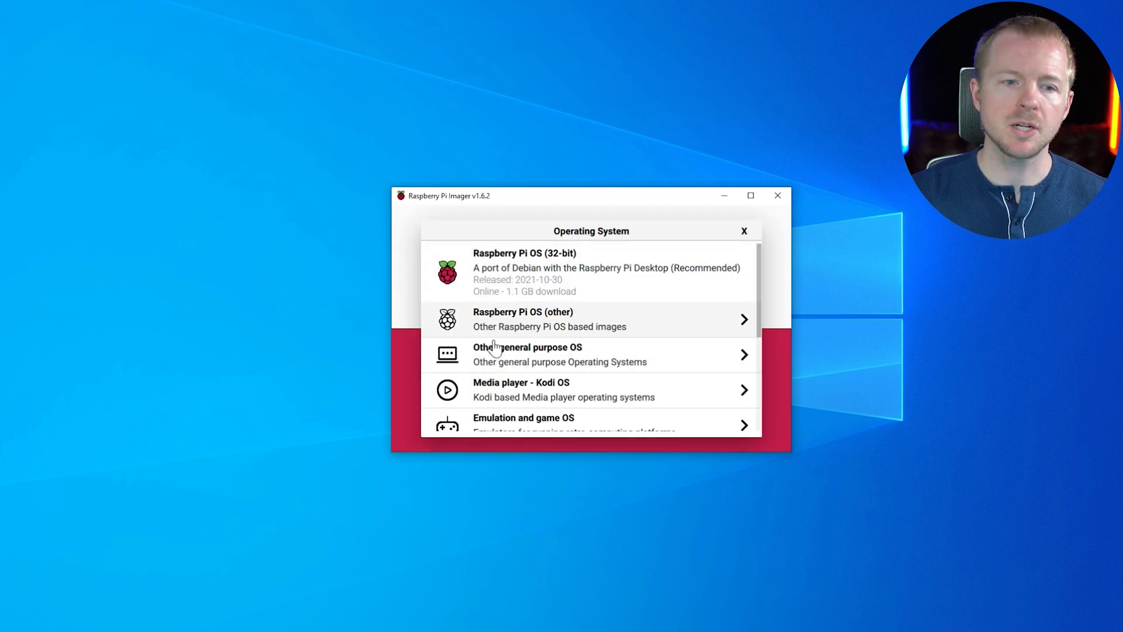
{"action": "mouse_move", "coordinate": [592, 278]}
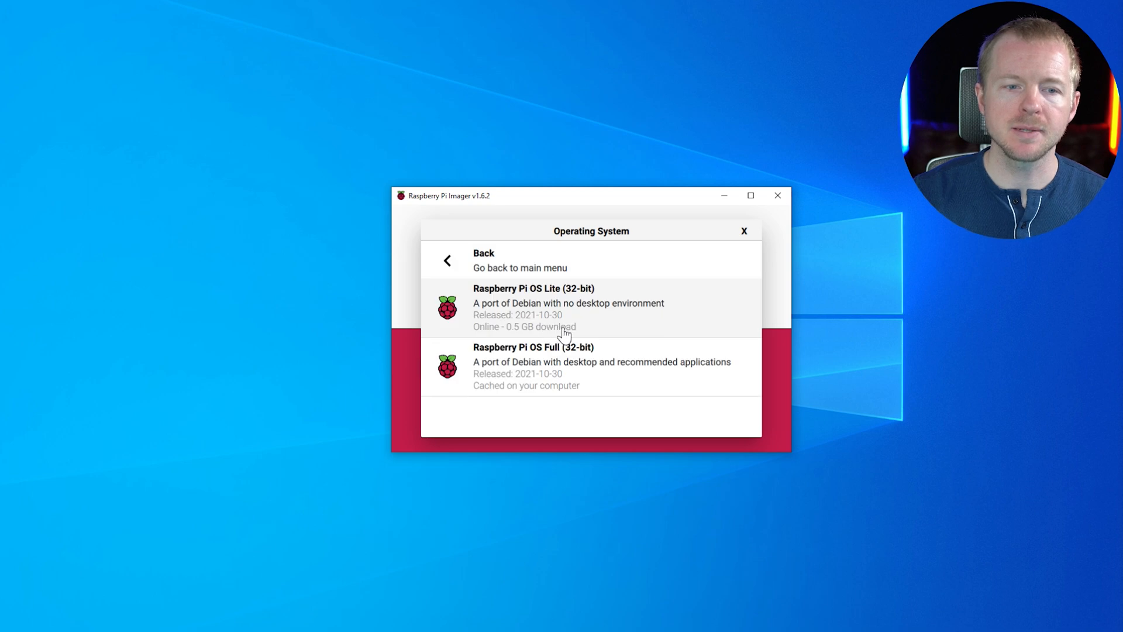
{"action": "mouse_move", "coordinate": [566, 369]}
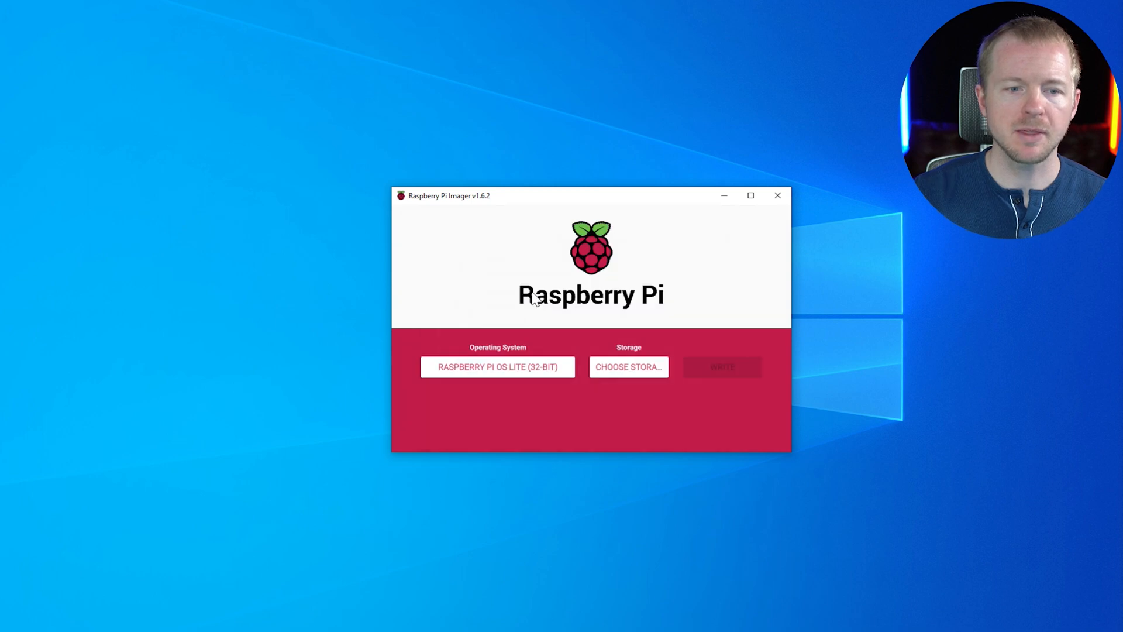
{"action": "left_click", "coordinate": [628, 366]}
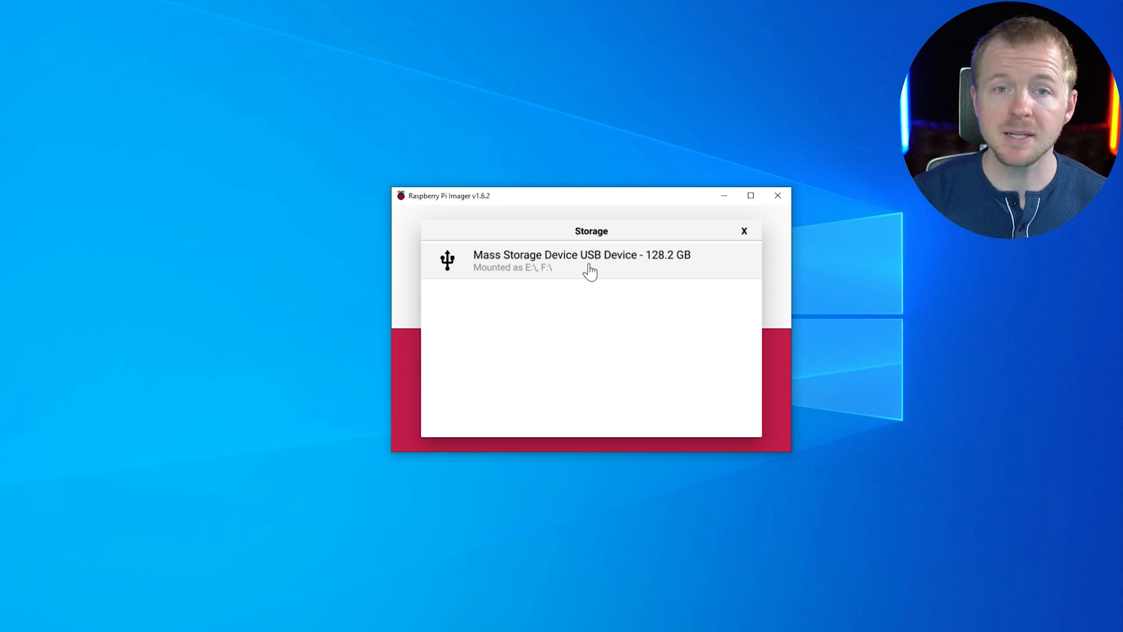
{"action": "mouse_move", "coordinate": [573, 271]}
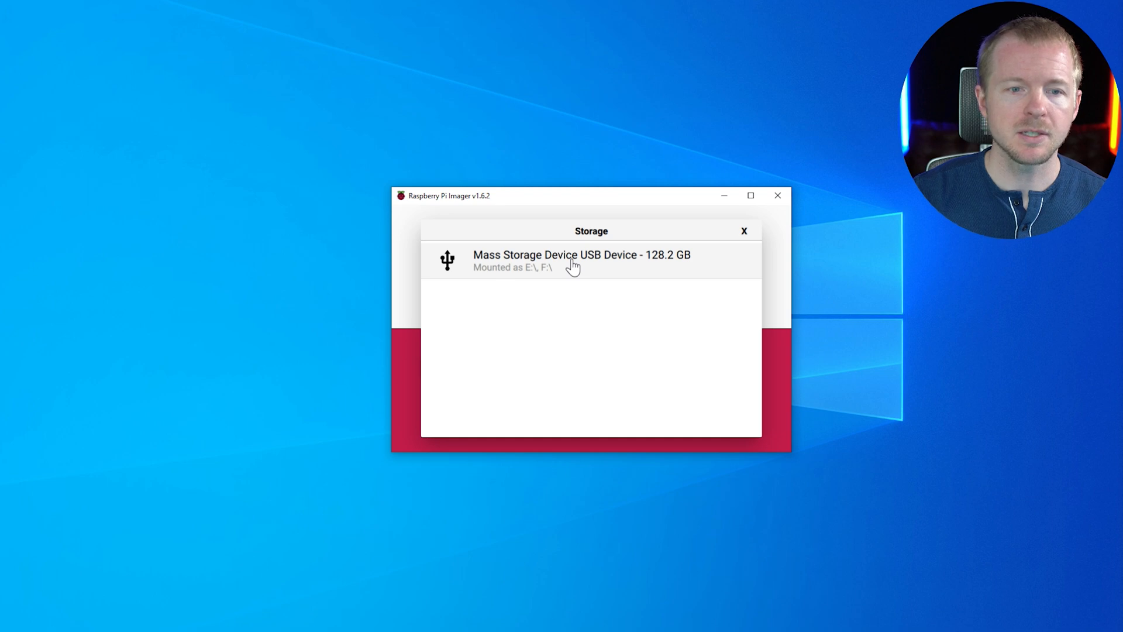
{"action": "left_click", "coordinate": [580, 257]}
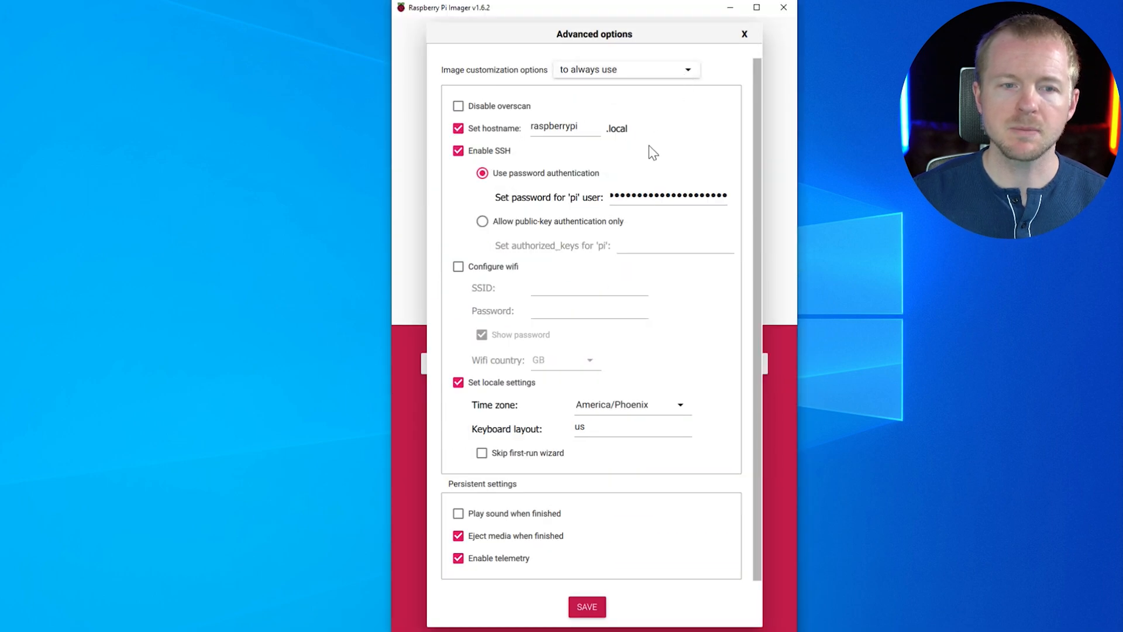
{"action": "mouse_move", "coordinate": [423, 177]}
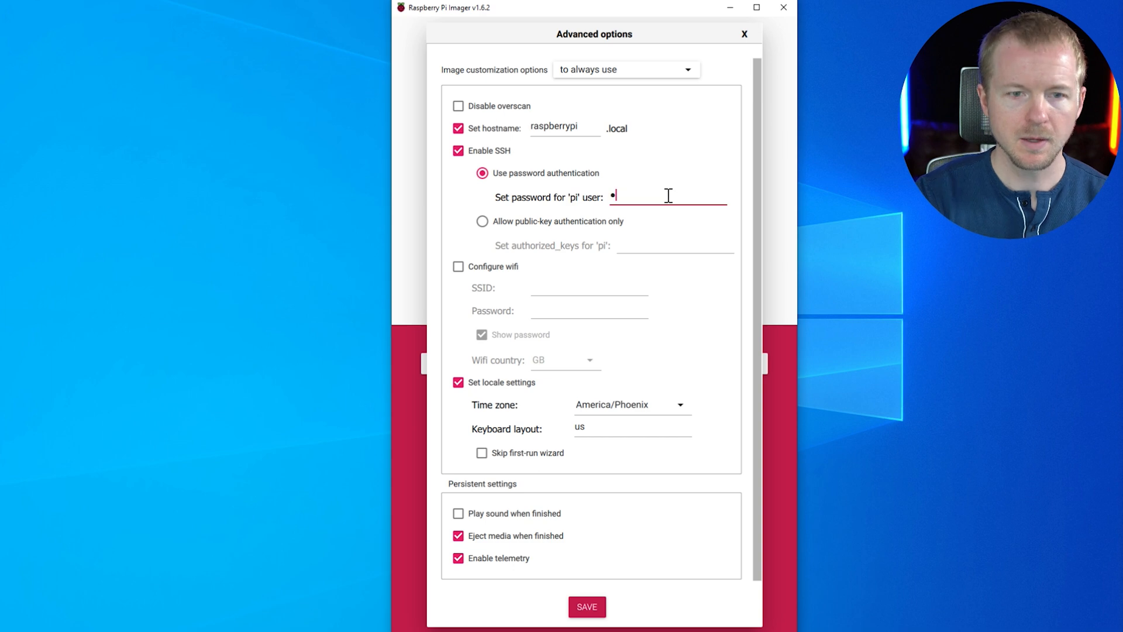
Enable SSH with a new password for the pi user and save the advanced settings.
{"action": "type", "text": "x"}
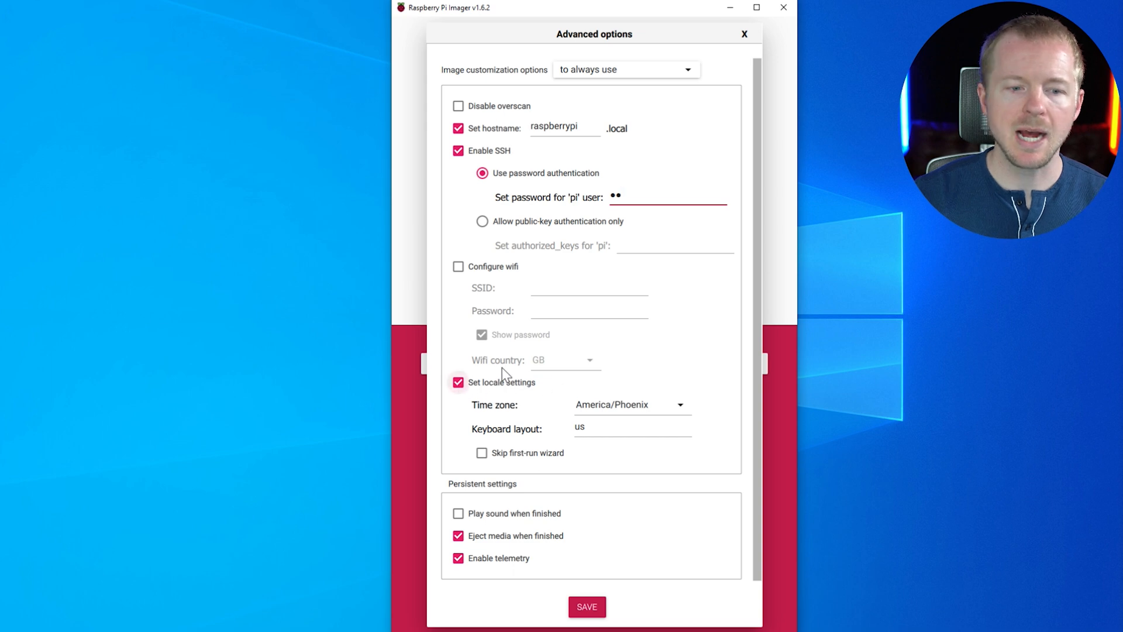
{"action": "mouse_move", "coordinate": [569, 358]}
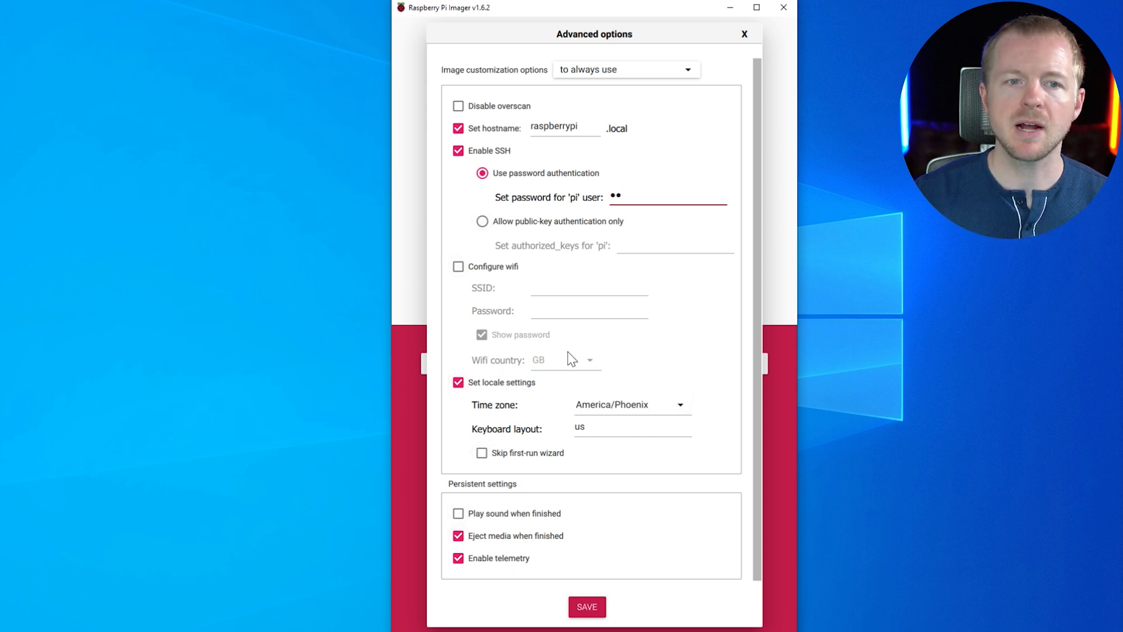
{"action": "mouse_move", "coordinate": [593, 343]}
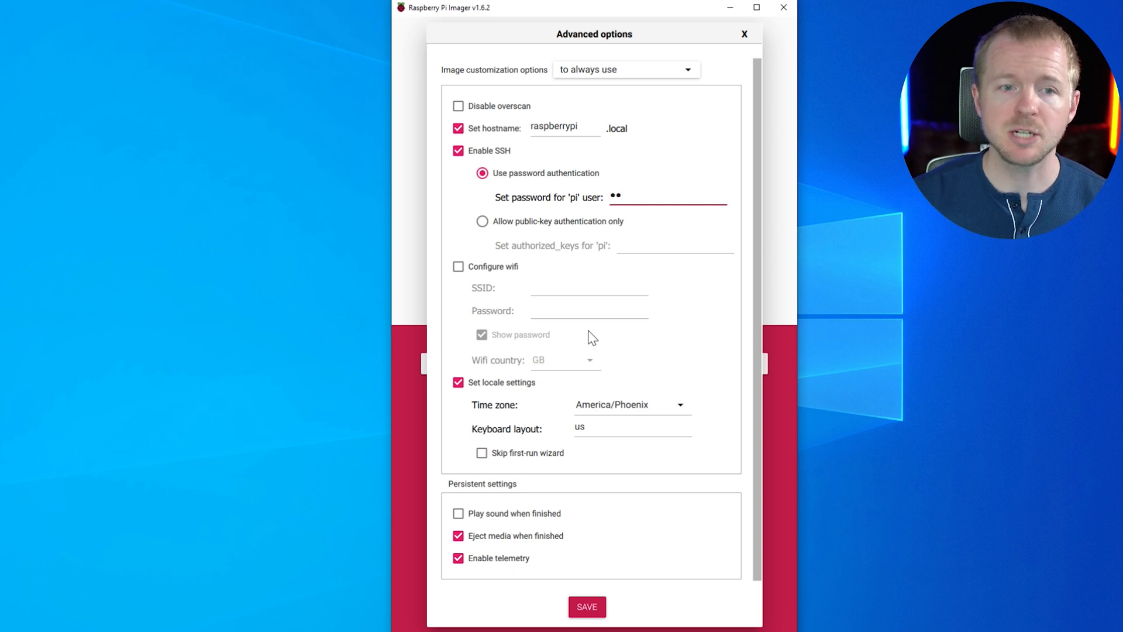
{"action": "left_click", "coordinate": [587, 606]}
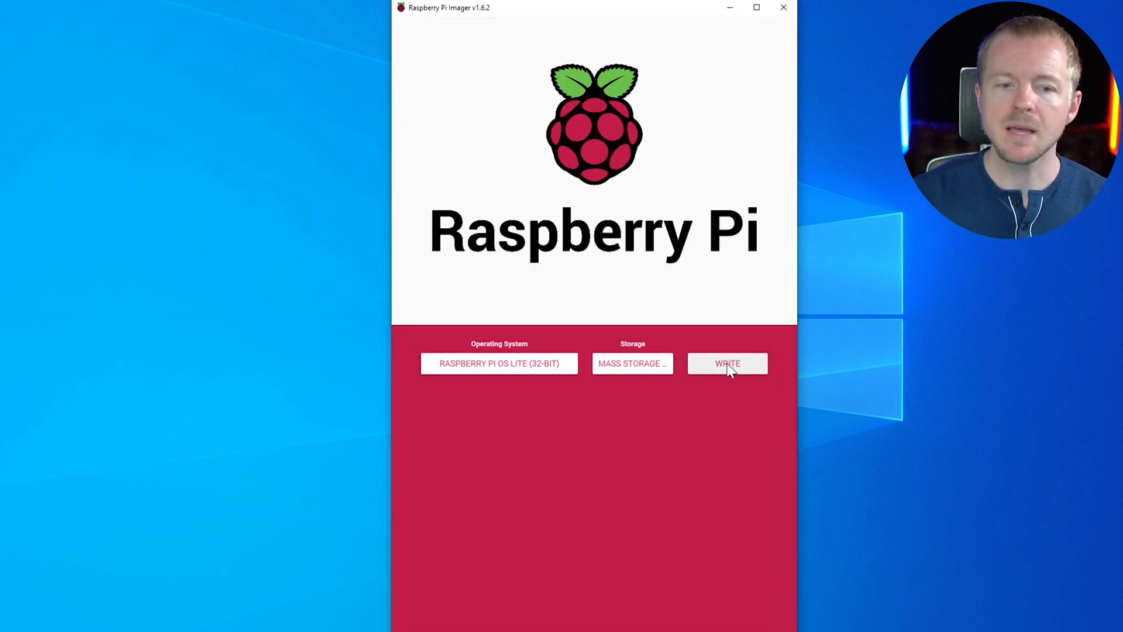
Write the OS image to the USB device, confirming the erase, and acknowledge the successful write.
{"action": "left_click", "coordinate": [728, 363]}
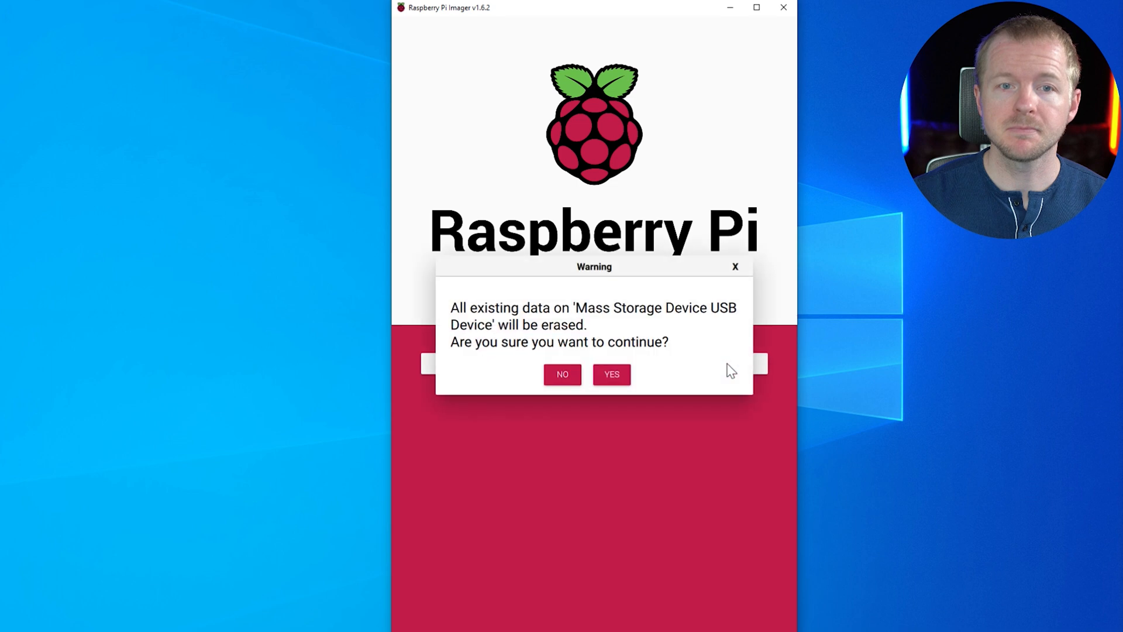
{"action": "mouse_move", "coordinate": [500, 385]}
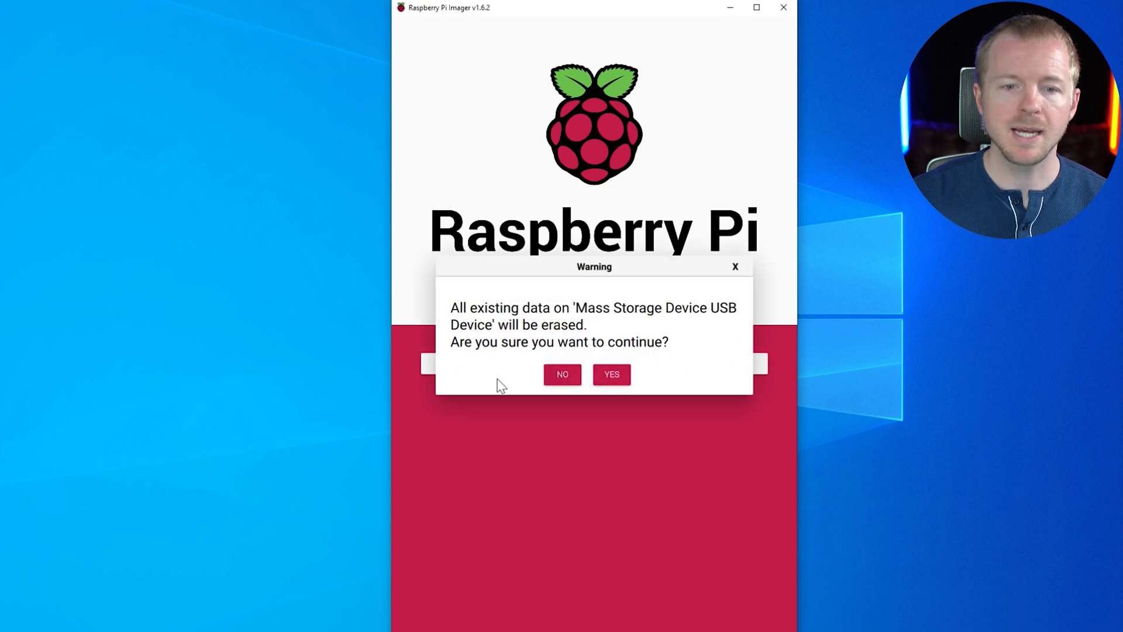
{"action": "mouse_move", "coordinate": [620, 382]}
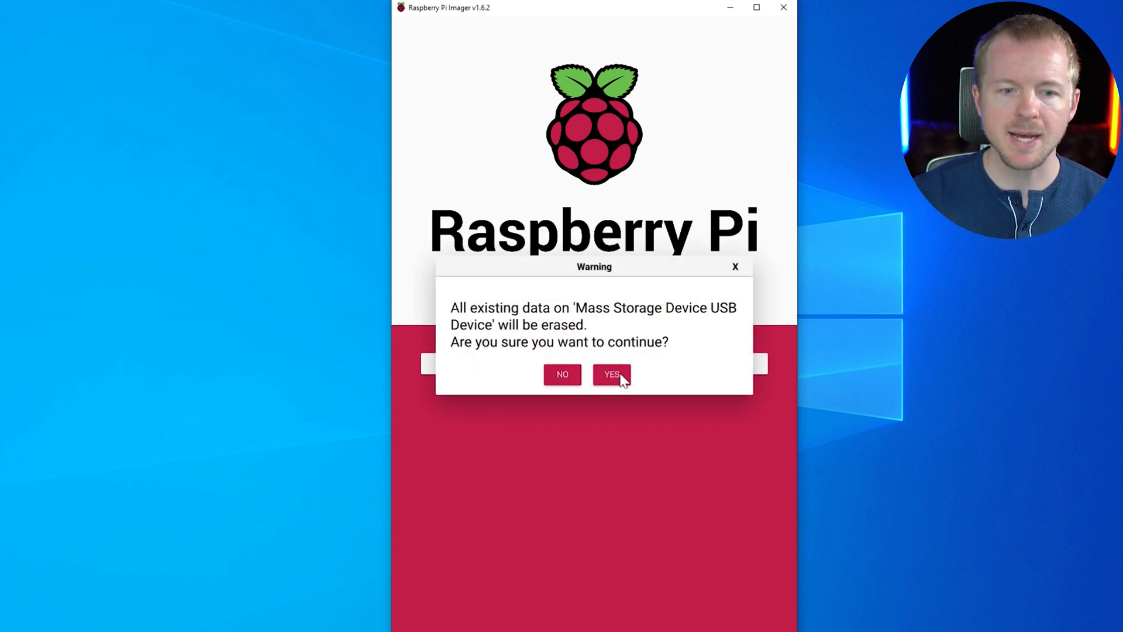
{"action": "left_click", "coordinate": [611, 374]}
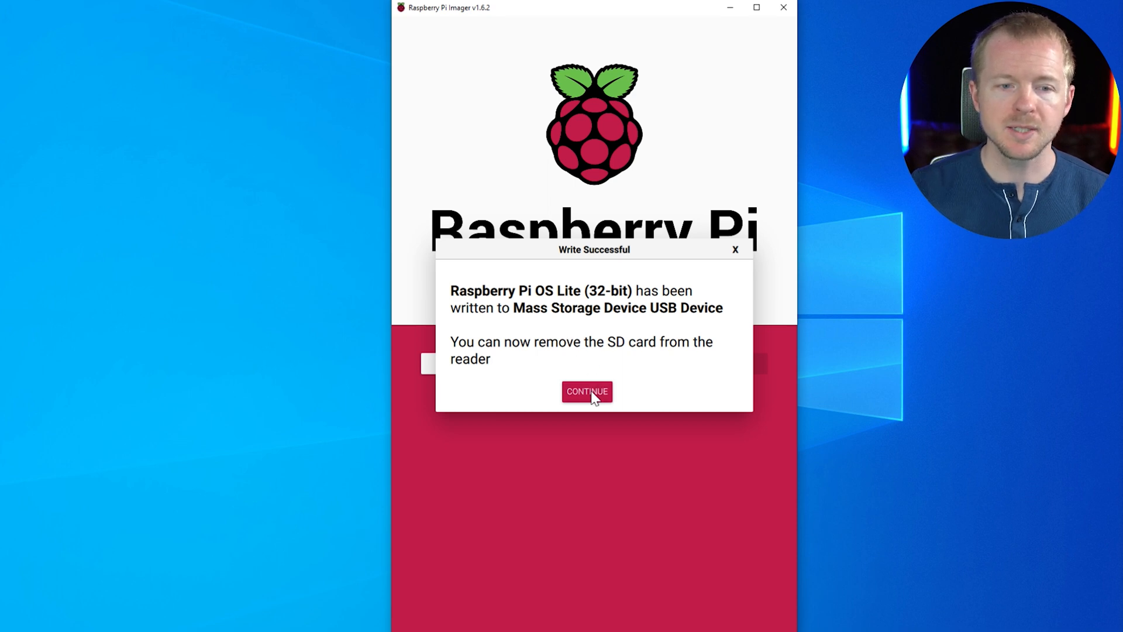
{"action": "left_click", "coordinate": [588, 390]}
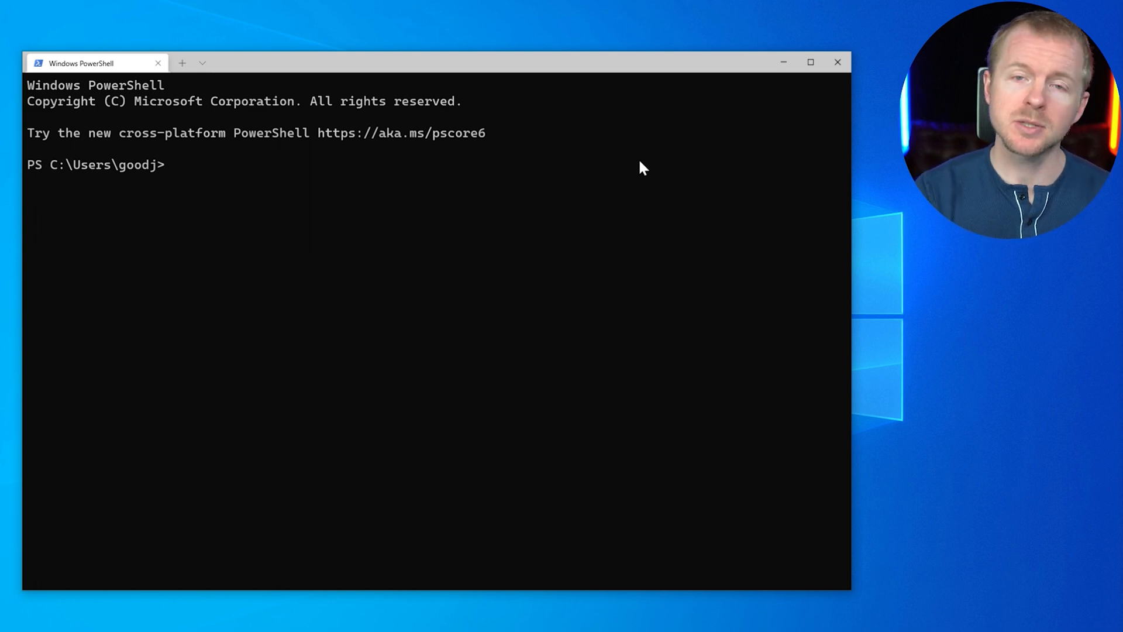
SSH into the Pi as pi@raspberrypi, trusting the host key and logging in with the password.
{"action": "type", "text": "ssh"}
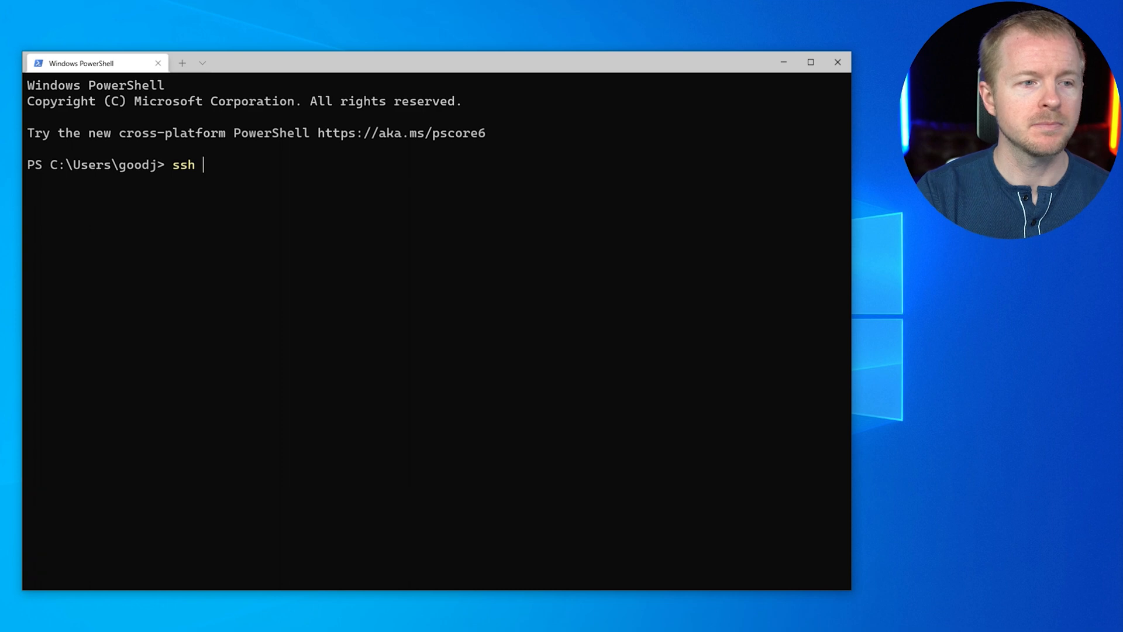
{"action": "type", "text": "pi@raspberry"}
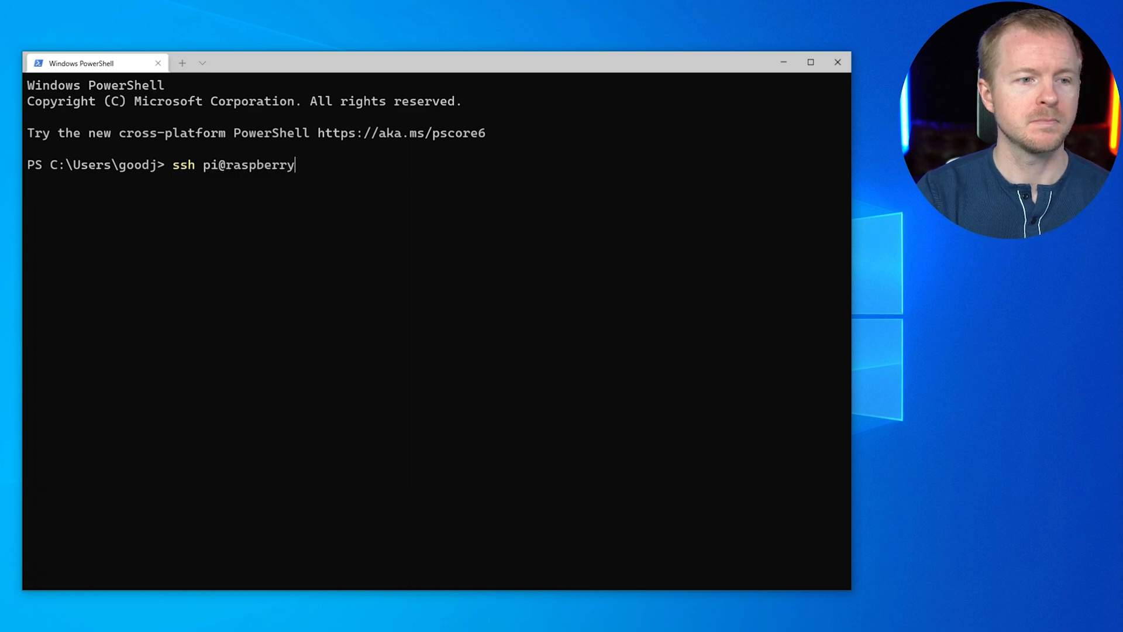
{"action": "type", "text": "pi"}
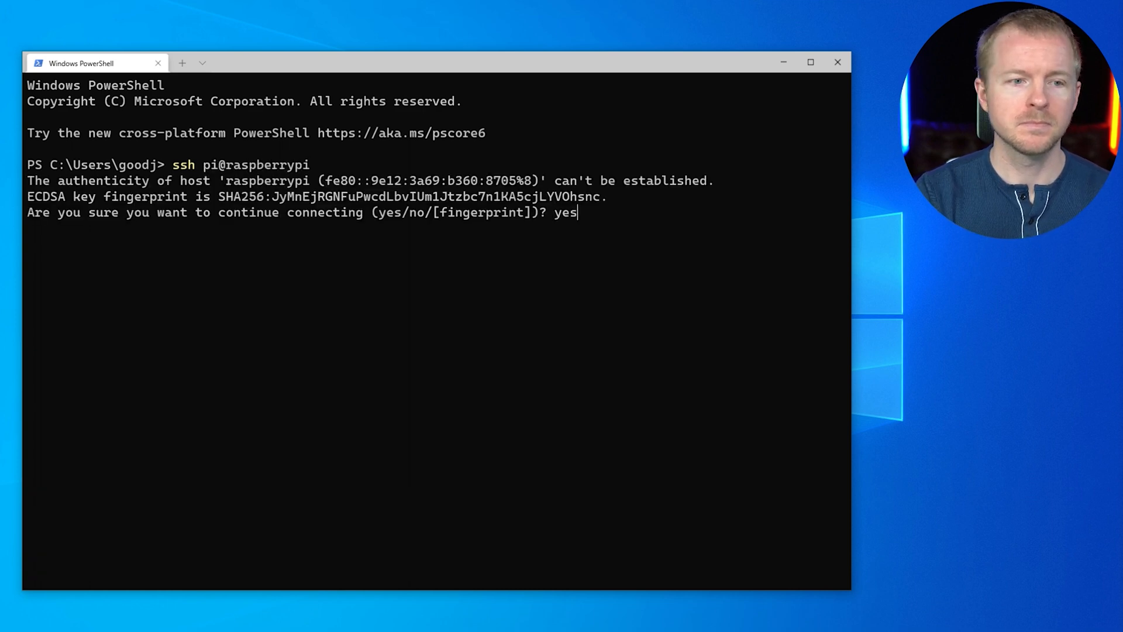
{"action": "key", "text": "Enter"}
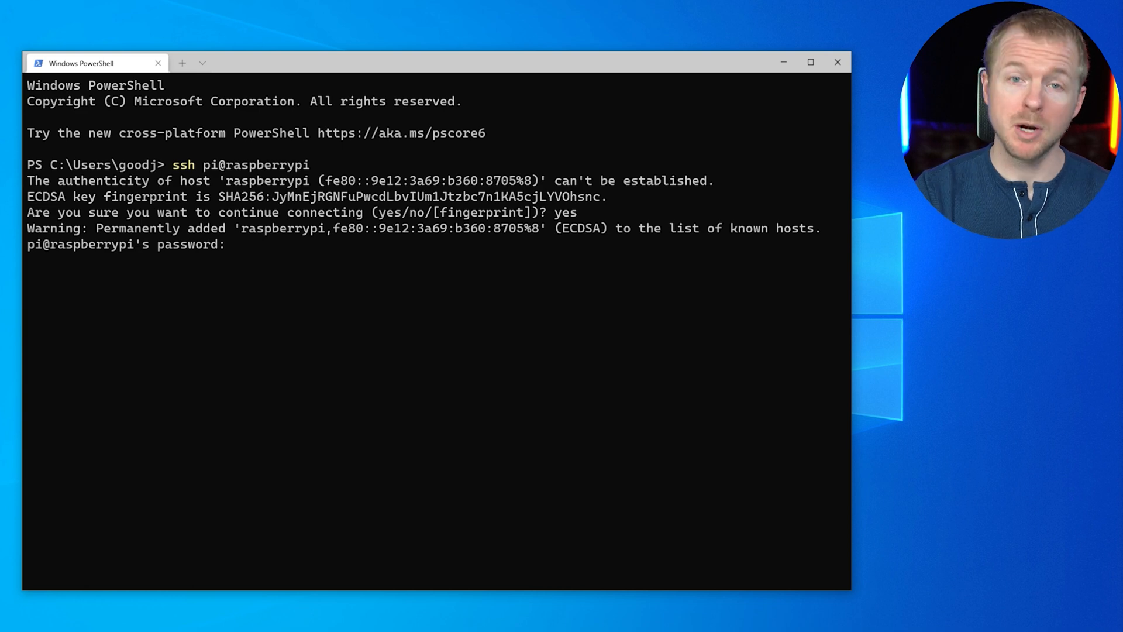
{"action": "key", "text": "Enter"}
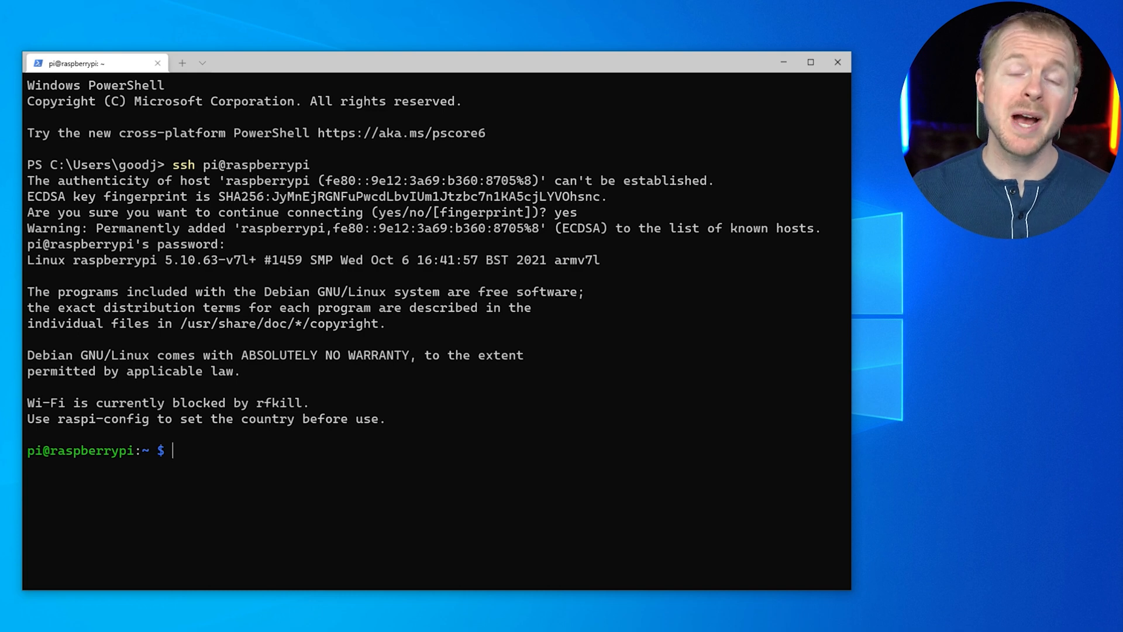
Update and dist-upgrade the Pi's packages with apt-get, reboot it, and ping it until it answers.
{"action": "type", "text": "sudo apt upda"}
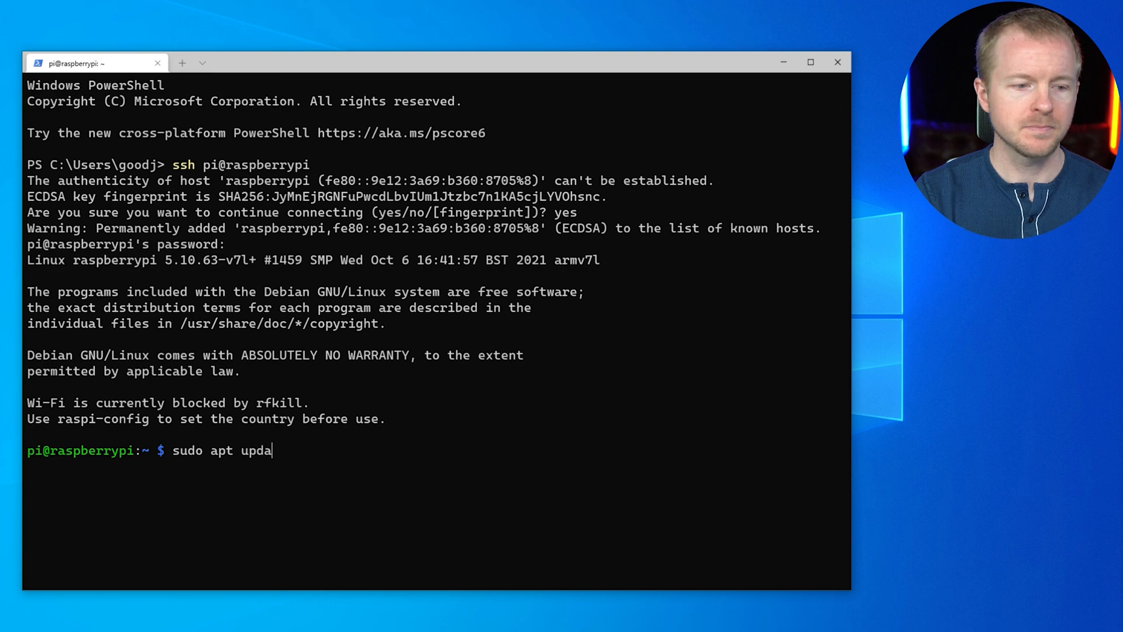
{"action": "key", "text": "Enter"}
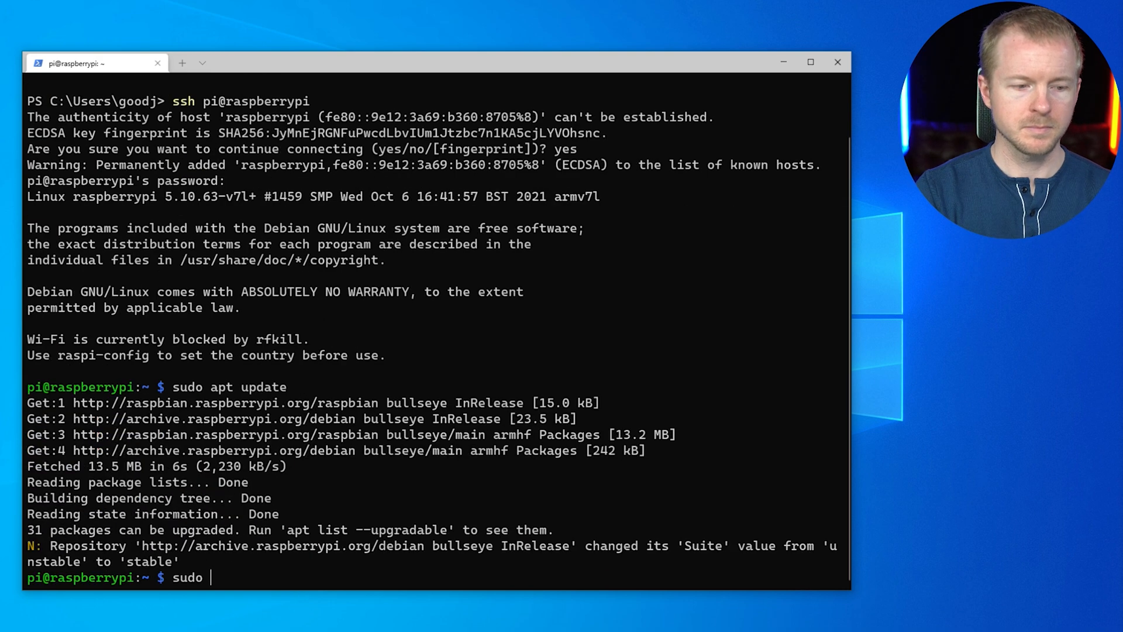
{"action": "type", "text": "apt-get -uy"}
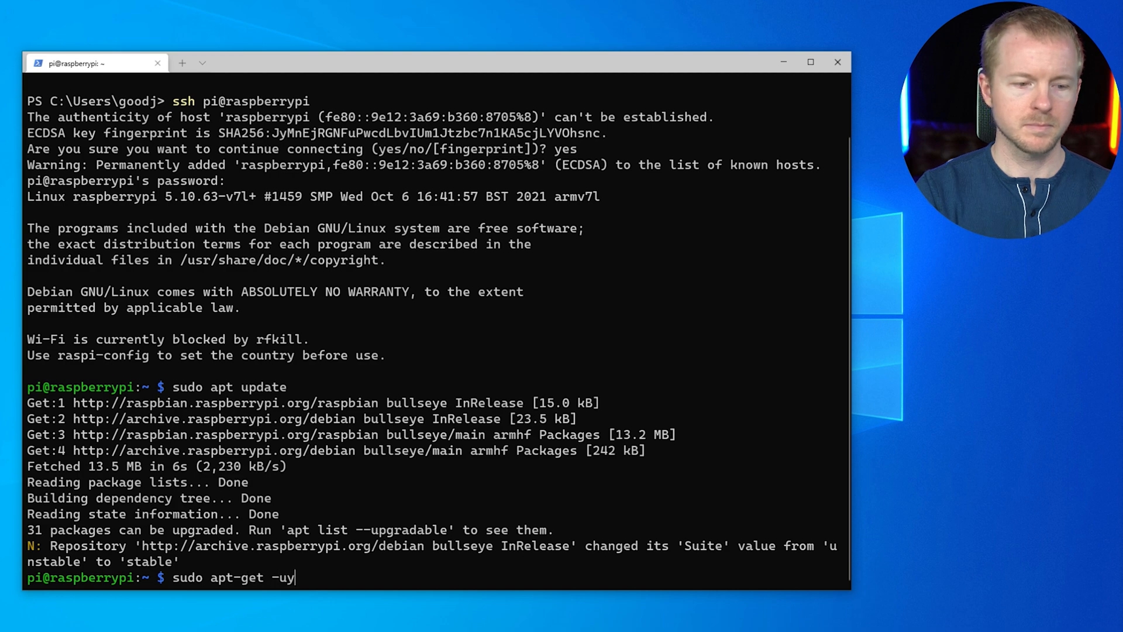
{"action": "type", "text": "dist-upgrade"}
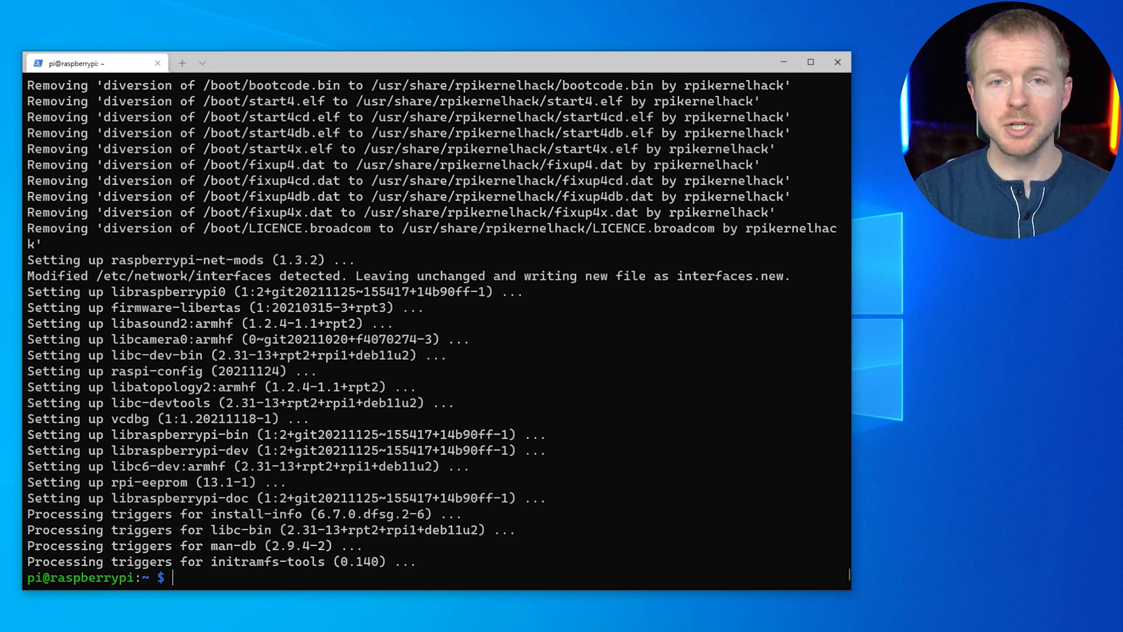
{"action": "type", "text": "sudo reboot"}
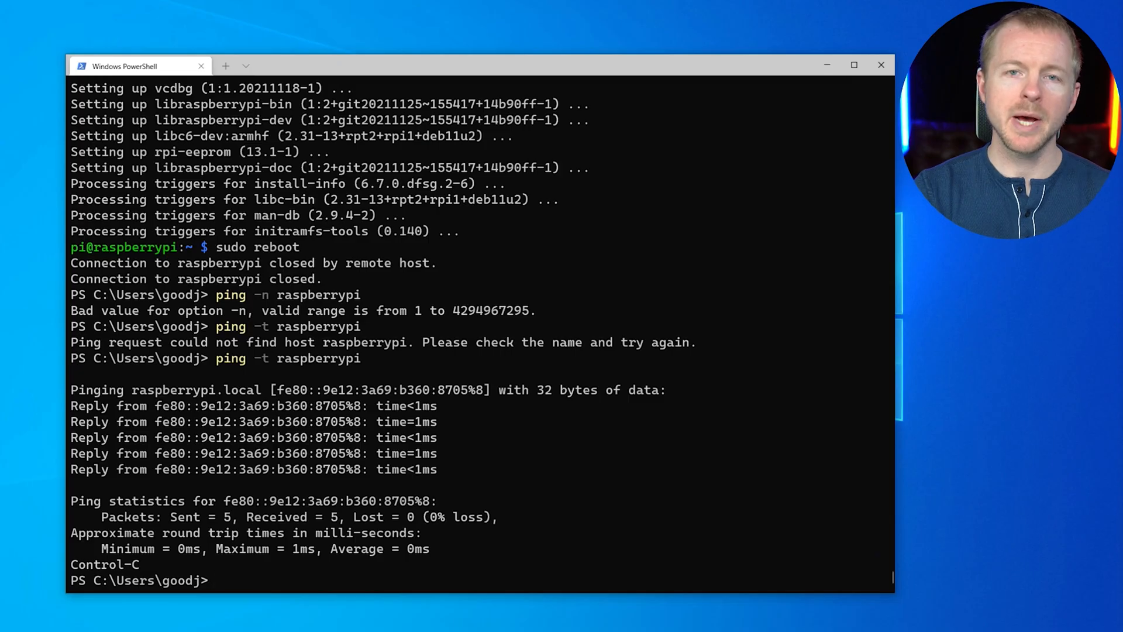
{"action": "type", "text": "s"}
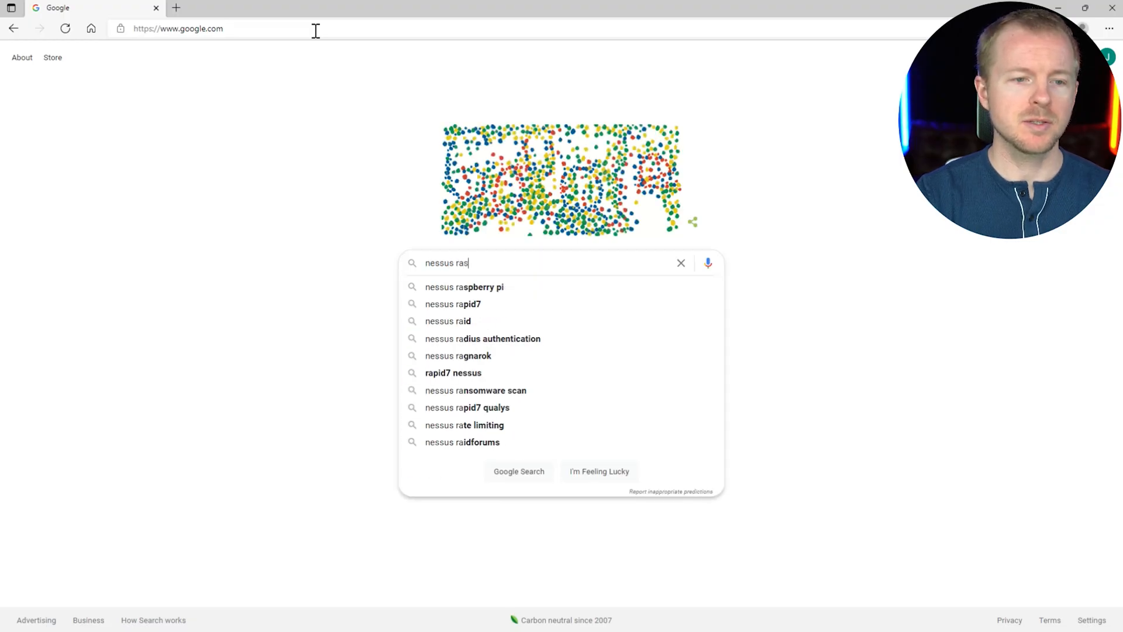
Search for nessus raspberry pi, reach Tenable Downloads, and download Nessus-10.0.1-raspberrypios_armhf.deb, agreeing to the license.
{"action": "left_click", "coordinate": [463, 286]}
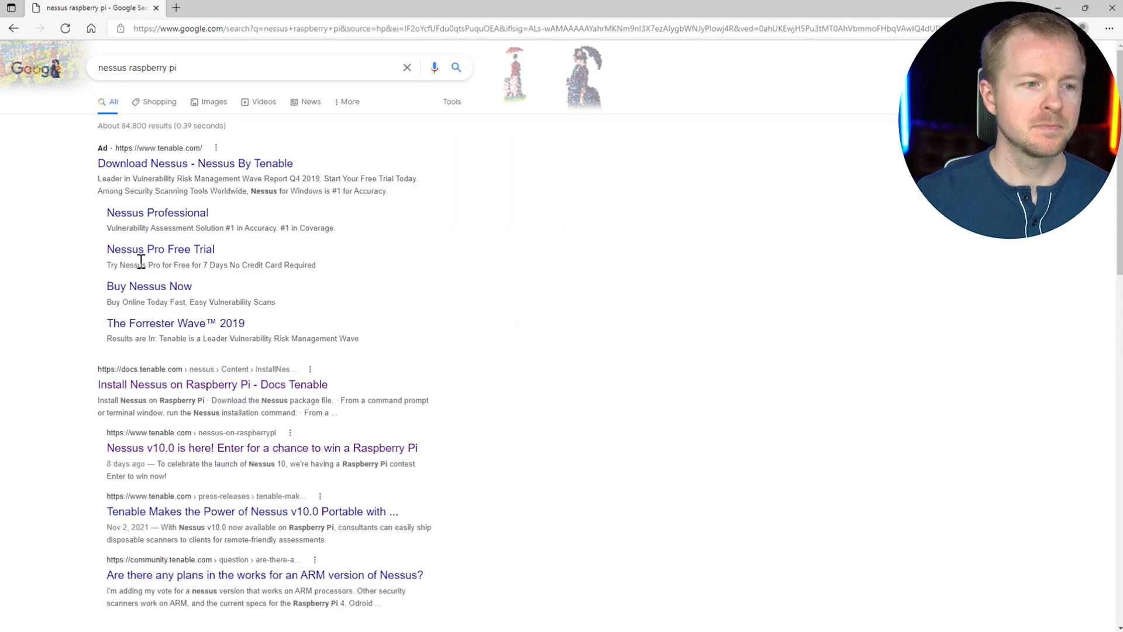
{"action": "mouse_move", "coordinate": [172, 395]}
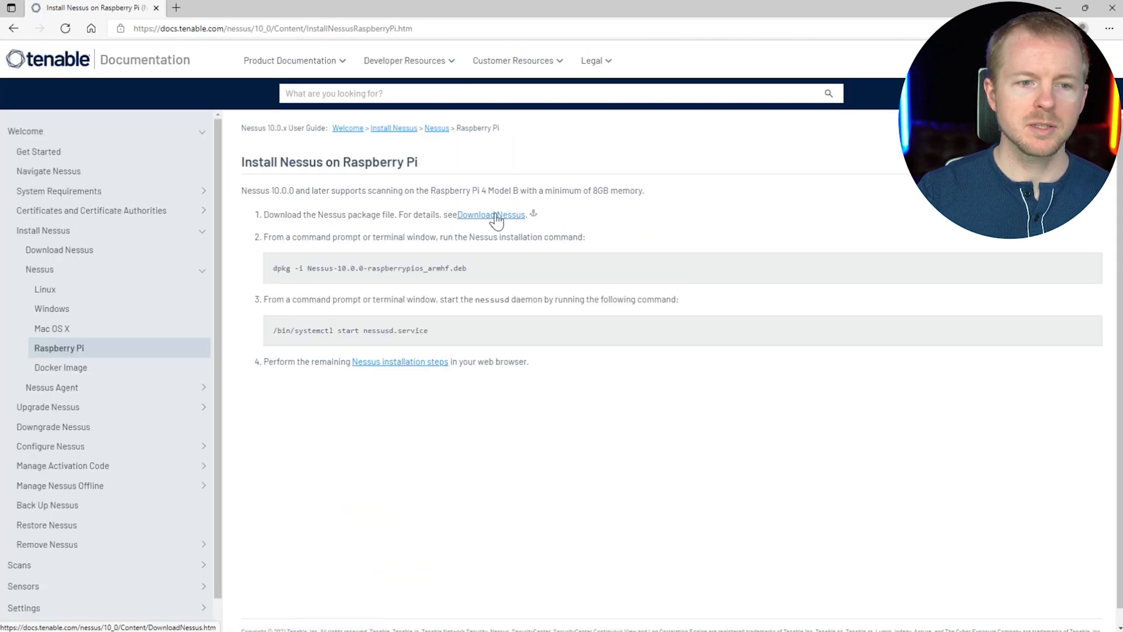
{"action": "left_click", "coordinate": [491, 215]}
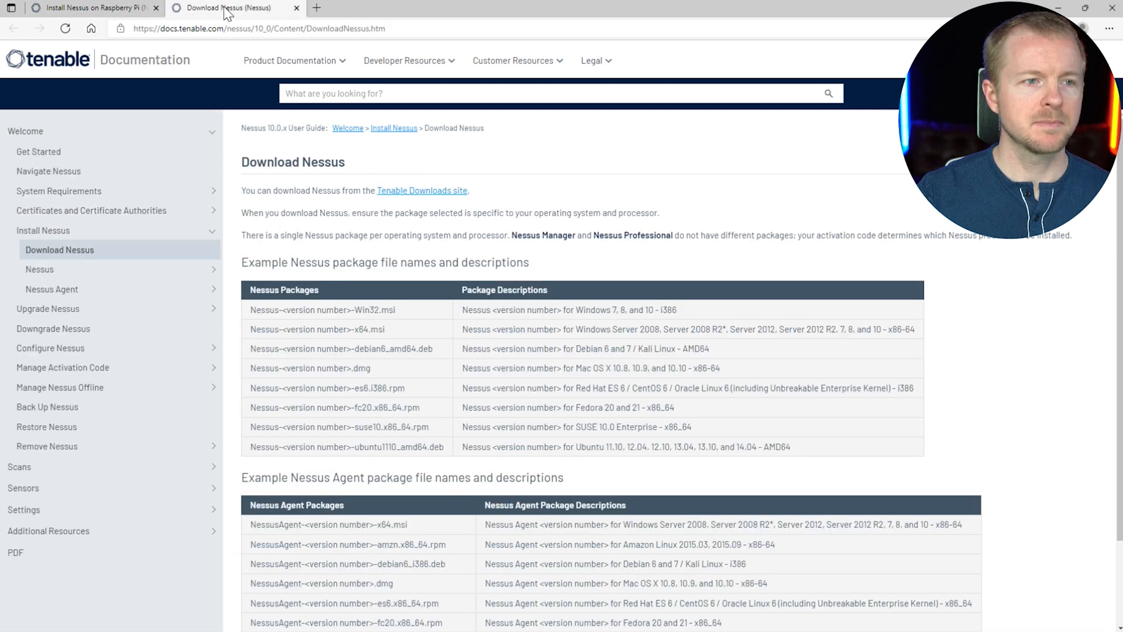
{"action": "mouse_move", "coordinate": [430, 198]}
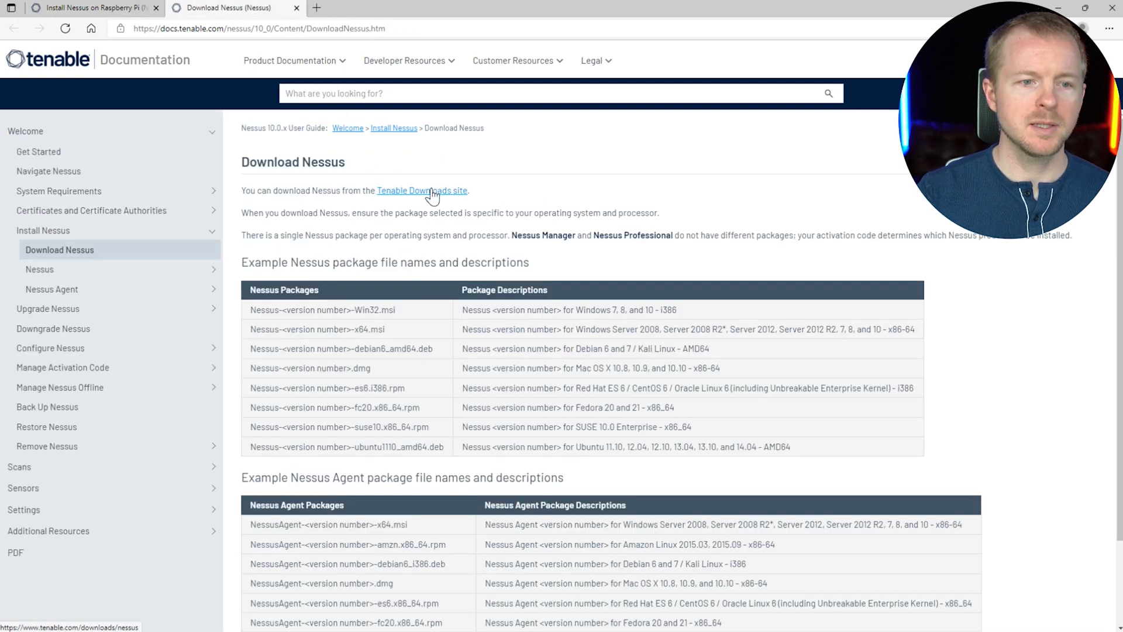
{"action": "left_click", "coordinate": [423, 191]}
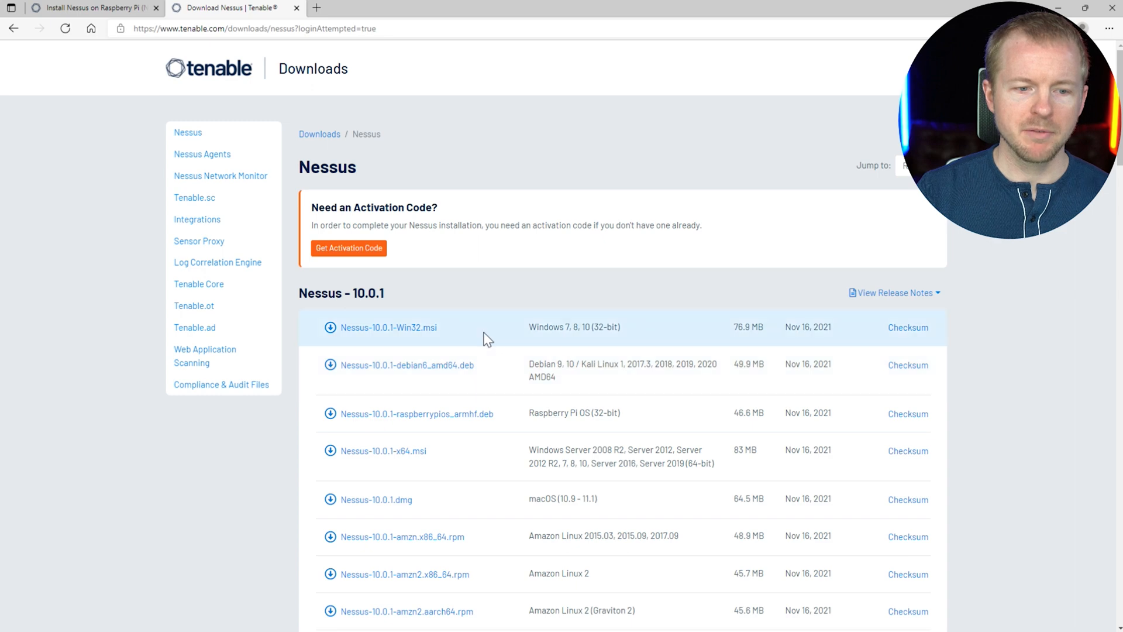
{"action": "mouse_move", "coordinate": [407, 414]}
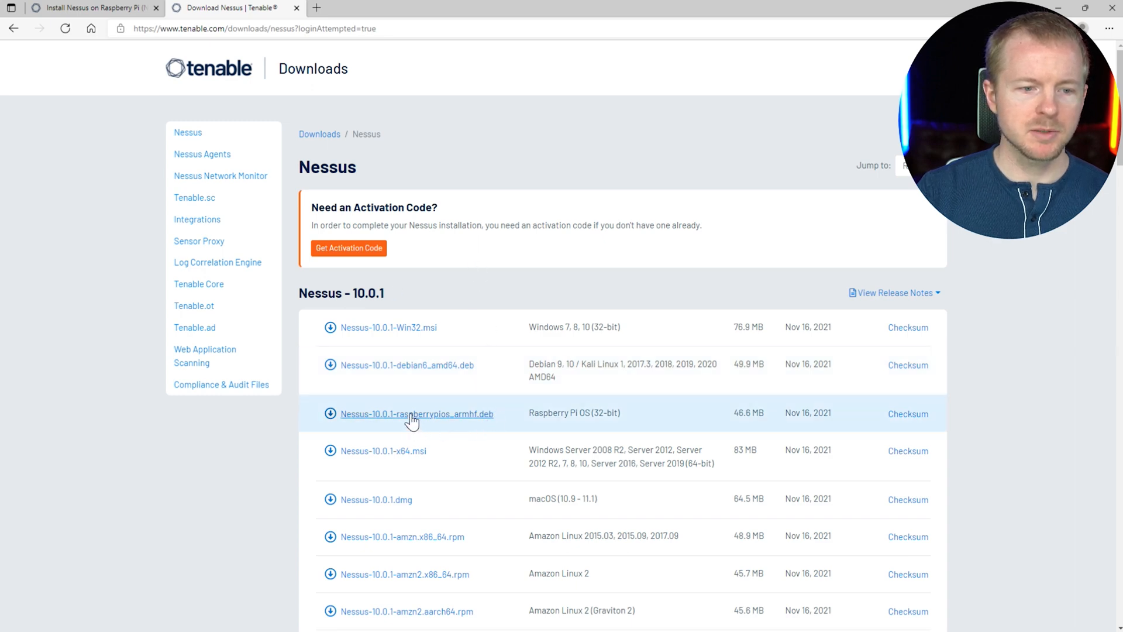
{"action": "left_click", "coordinate": [417, 414]}
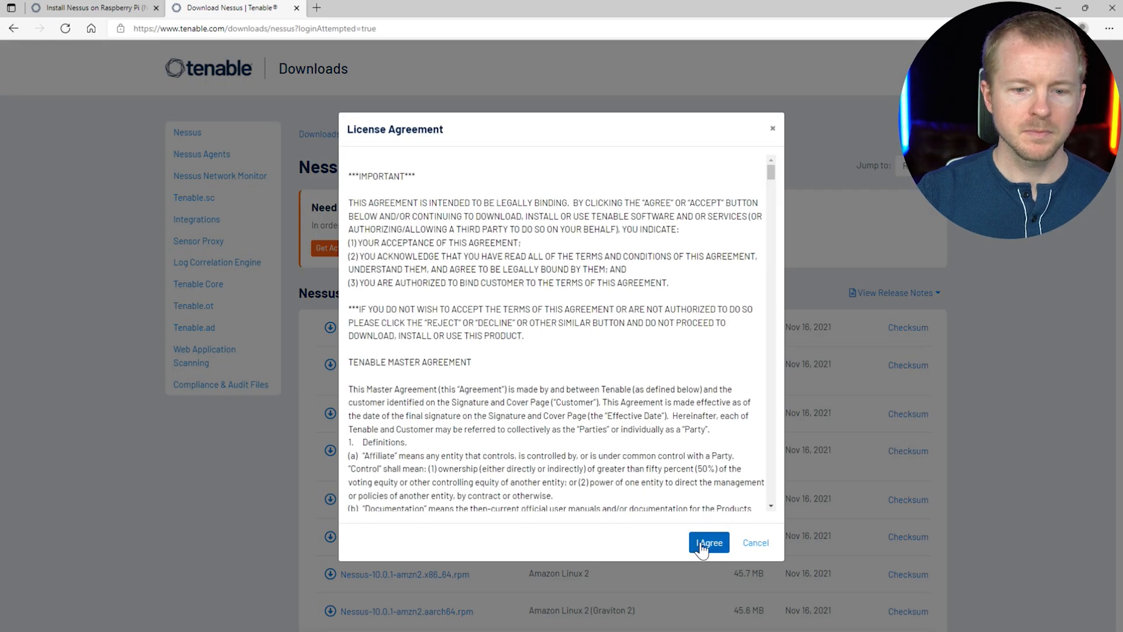
{"action": "left_click", "coordinate": [709, 543]}
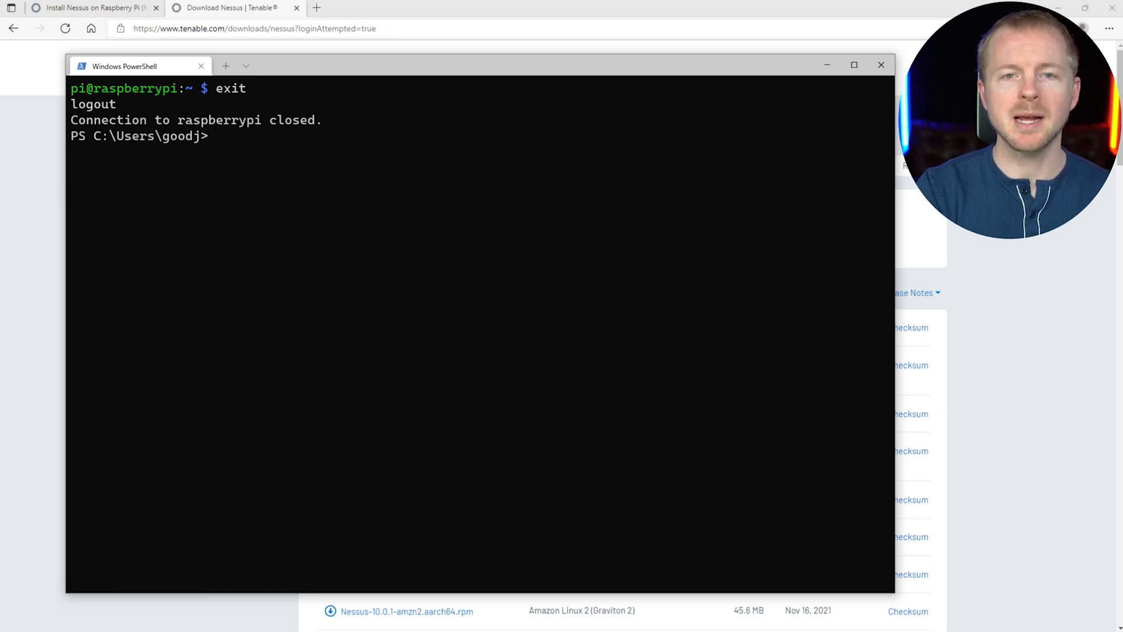
scp Nessus-10.0.1-raspberrypios_armhf.deb from Downloads to pi@raspberrypi:/home/pi and SSH back into the Pi.
{"action": "type", "text": "cd Do"}
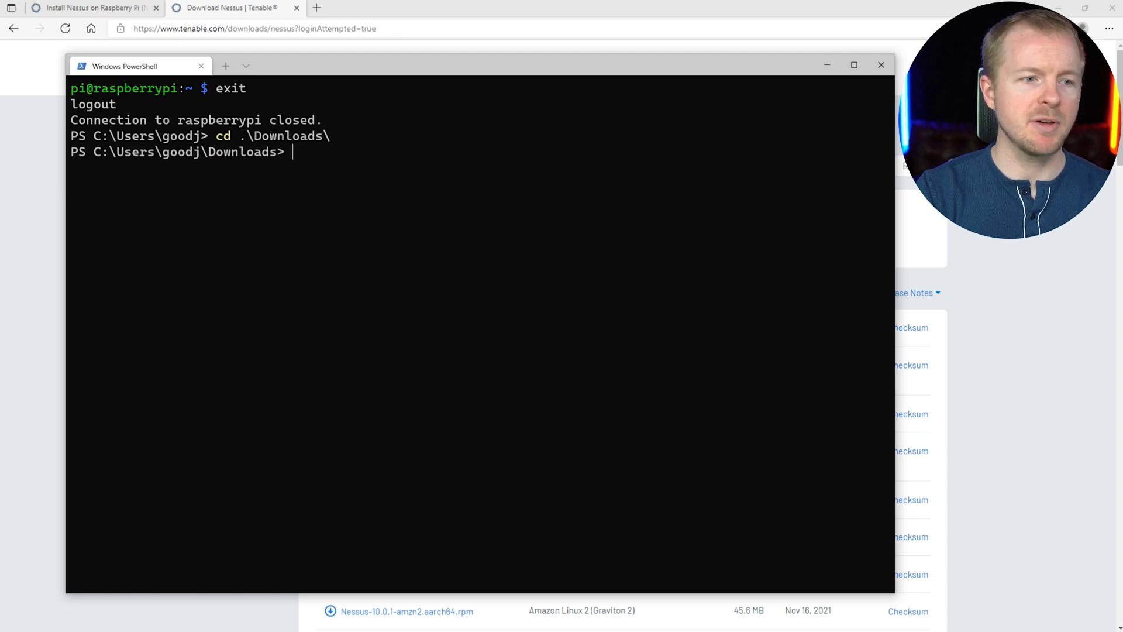
{"action": "type", "text": "scp"}
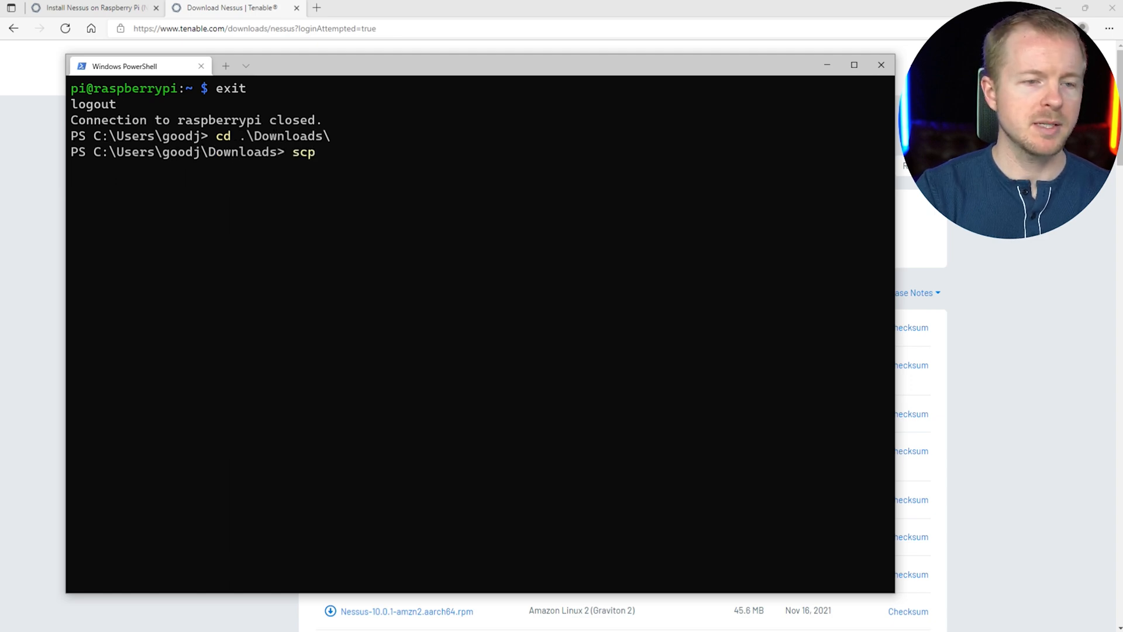
{"action": "type", "text": ".\\Nessus-10.0.1-raspberrypios_armhf.deb pi@raspberrypi:/pi/home/"}
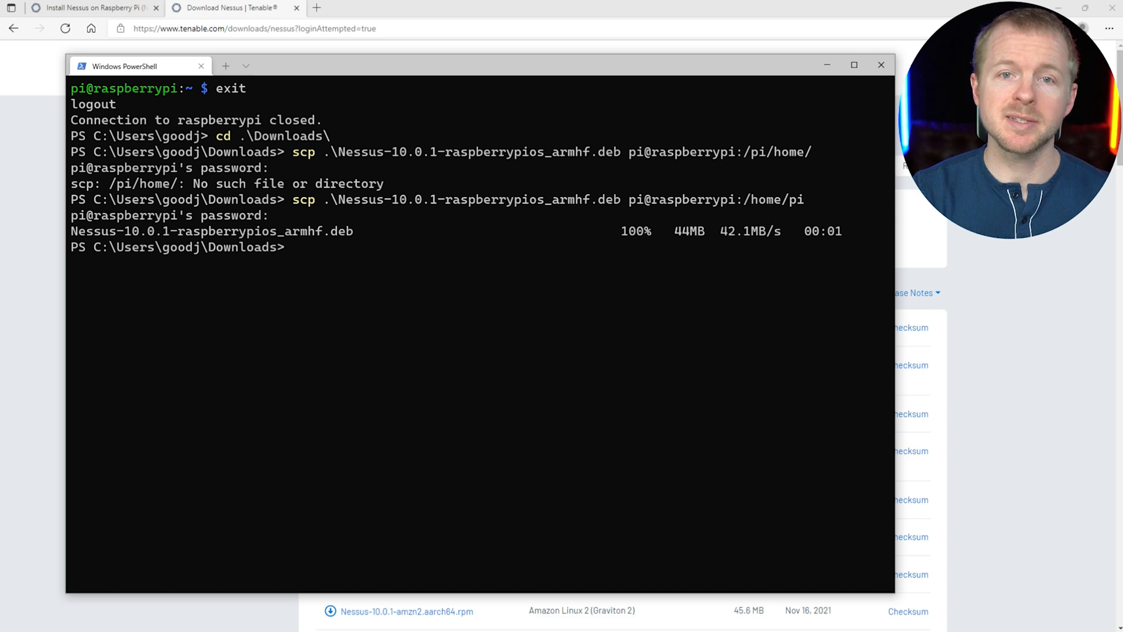
{"action": "type", "text": "ssh pi@raspberrypi"}
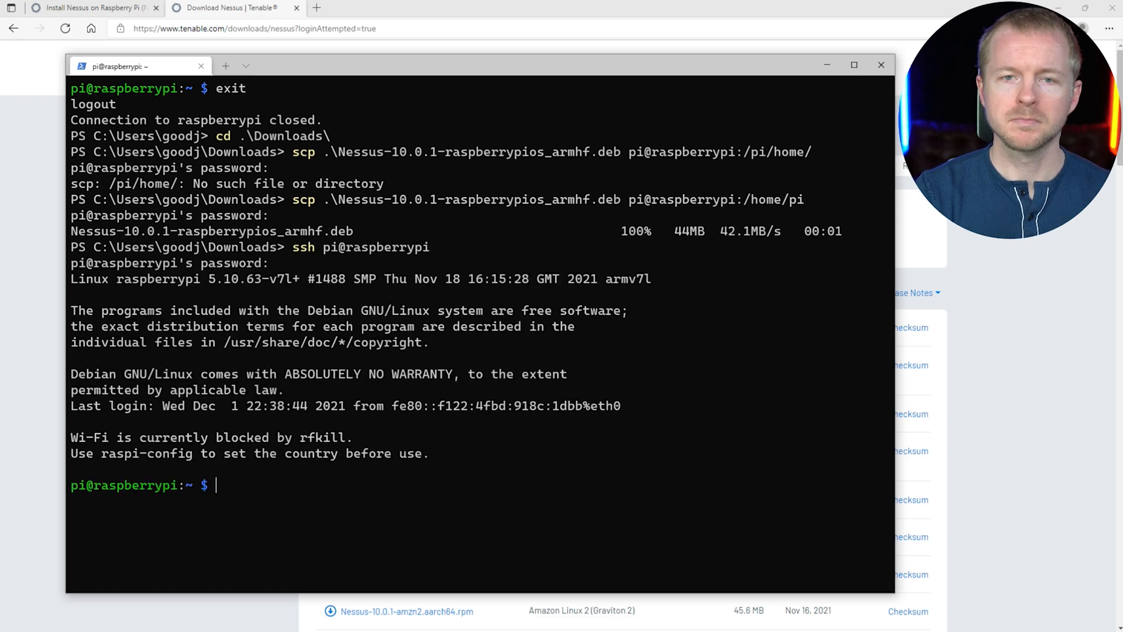
Install the Nessus package with sudo dpkg -i and start nessusd.service.
{"action": "left_click", "coordinate": [90, 8]}
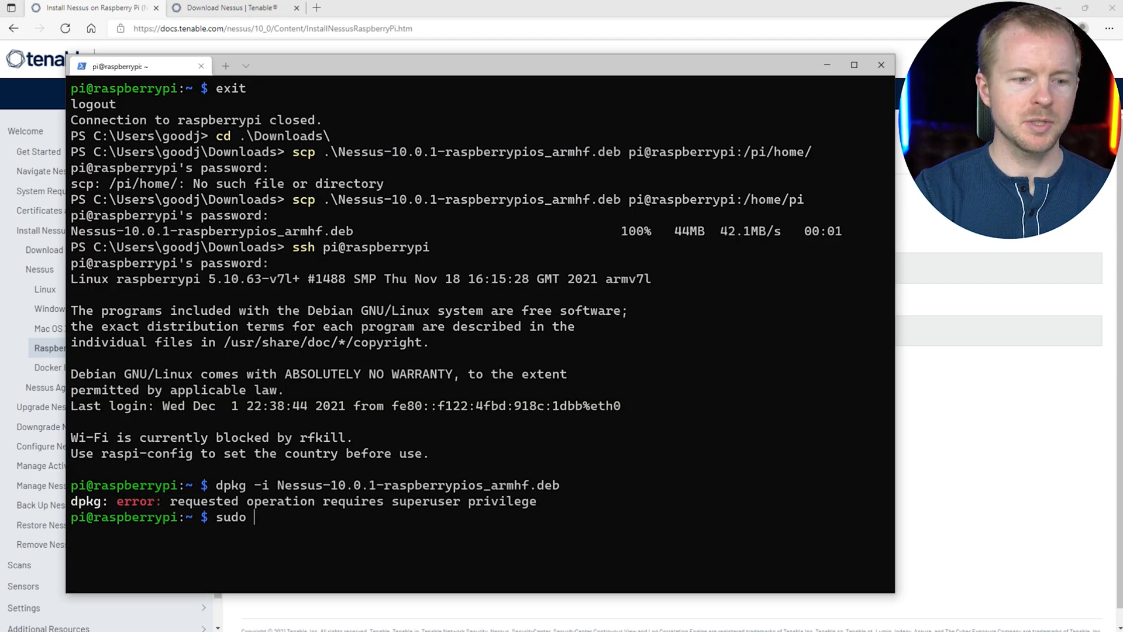
{"action": "type", "text": "dpkg -i Nessus-10.0.1-raspberrypios_armhf.deb"}
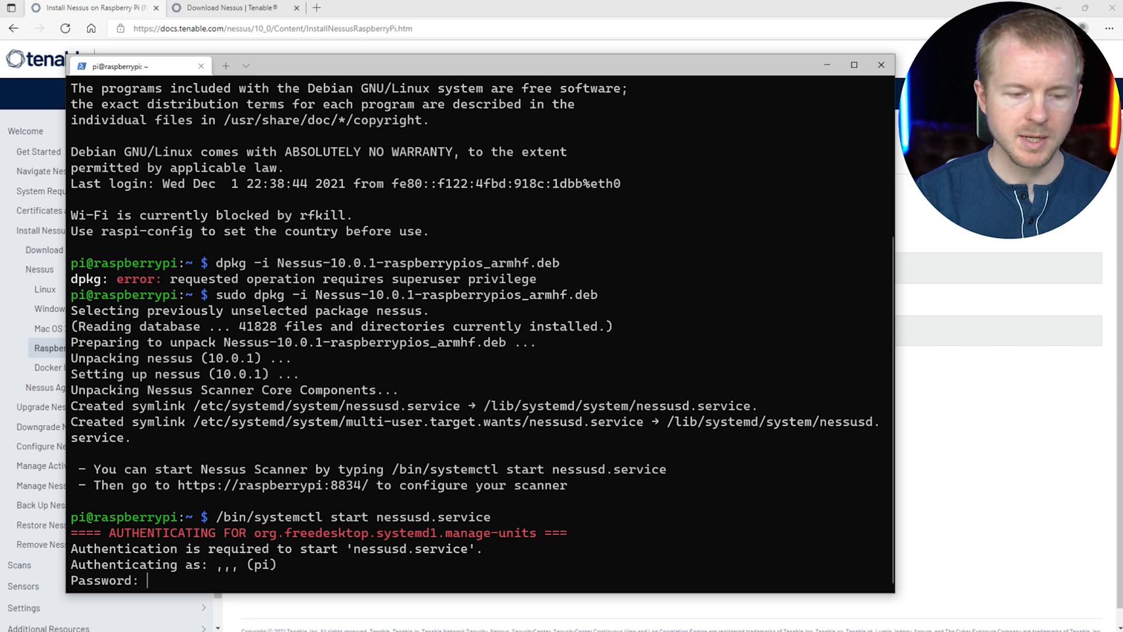
{"action": "key", "text": "Enter"}
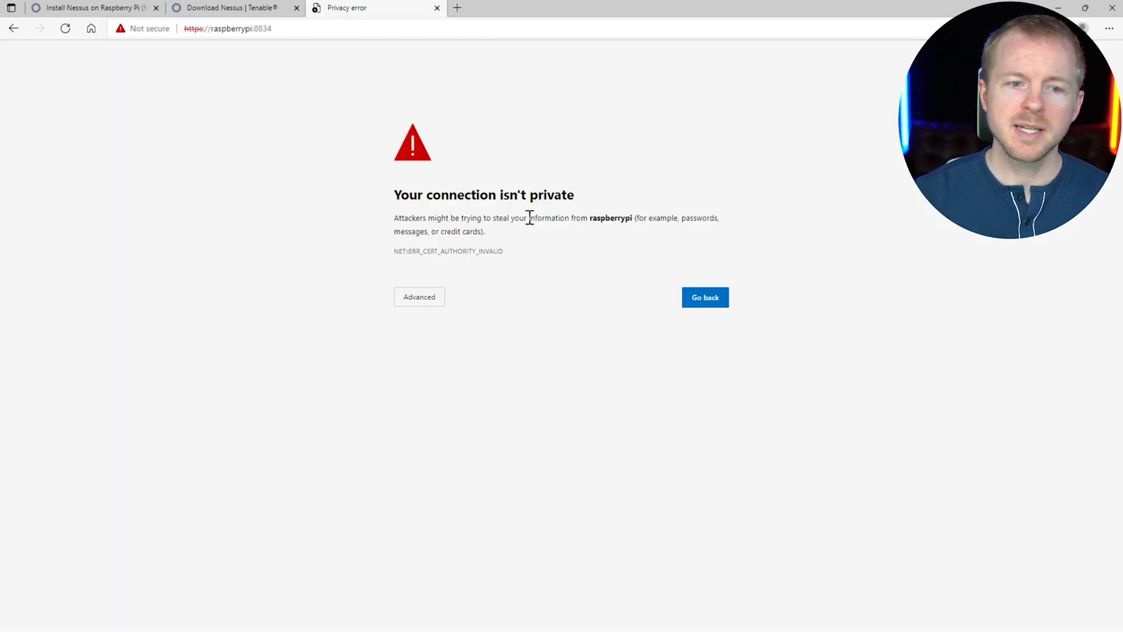
{"action": "left_click", "coordinate": [419, 297]}
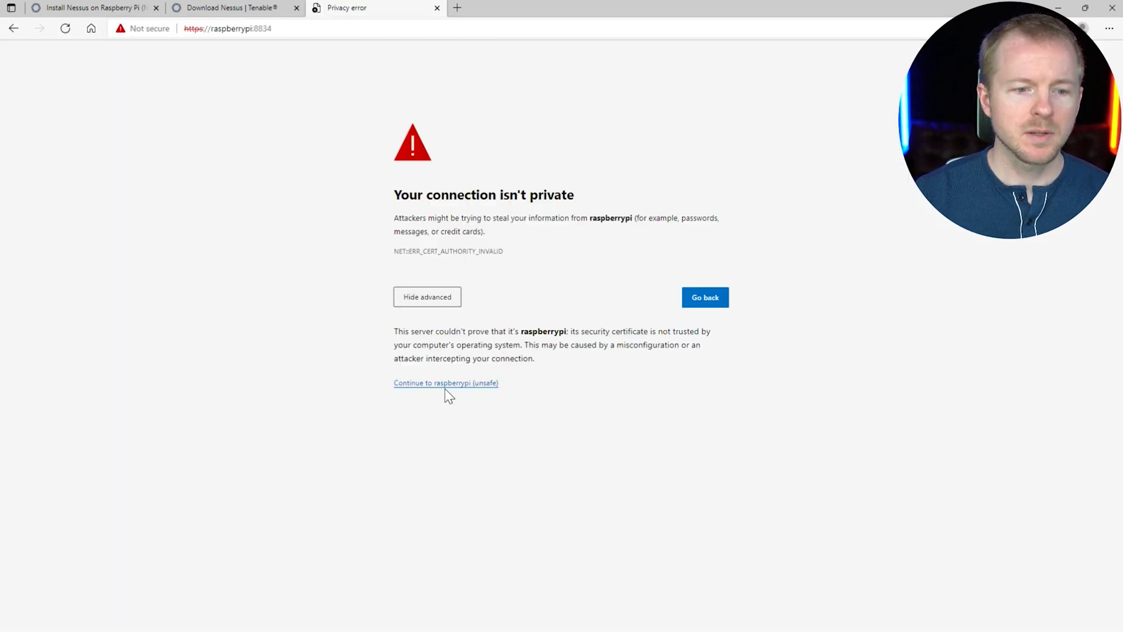
{"action": "left_click", "coordinate": [446, 383]}
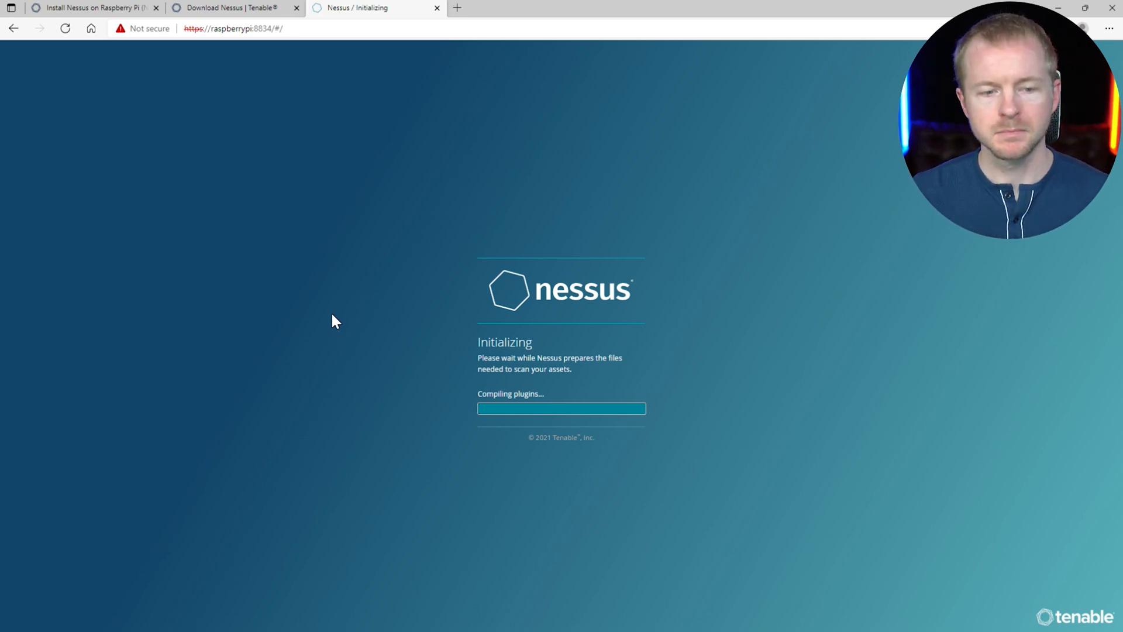
{"action": "mouse_move", "coordinate": [342, 353]}
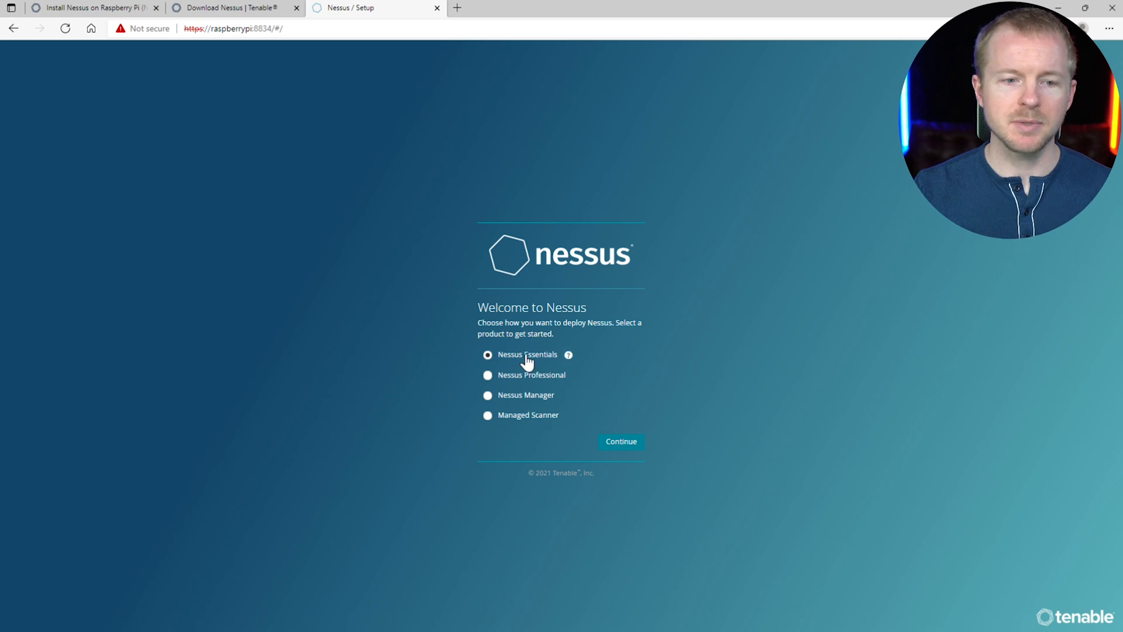
{"action": "mouse_move", "coordinate": [523, 364]}
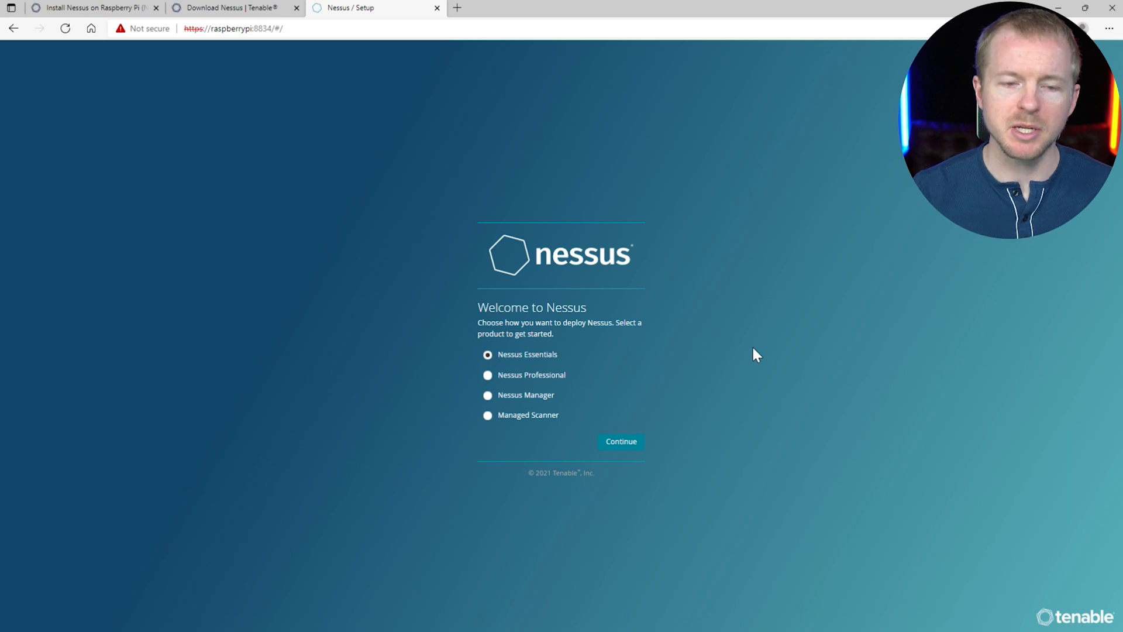
Confirm Nessus Essentials as the product and continue to activation code registration.
{"action": "left_click", "coordinate": [620, 442]}
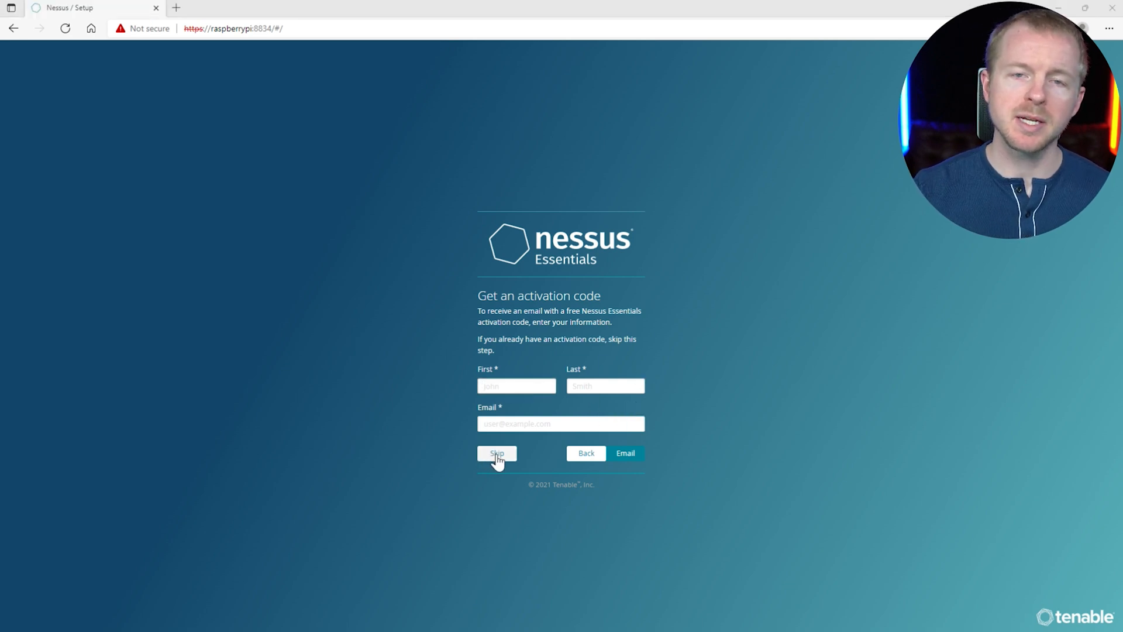
Skip the email request, register with the activation code and submit administrator account 'pi'.
{"action": "left_click", "coordinate": [496, 454]}
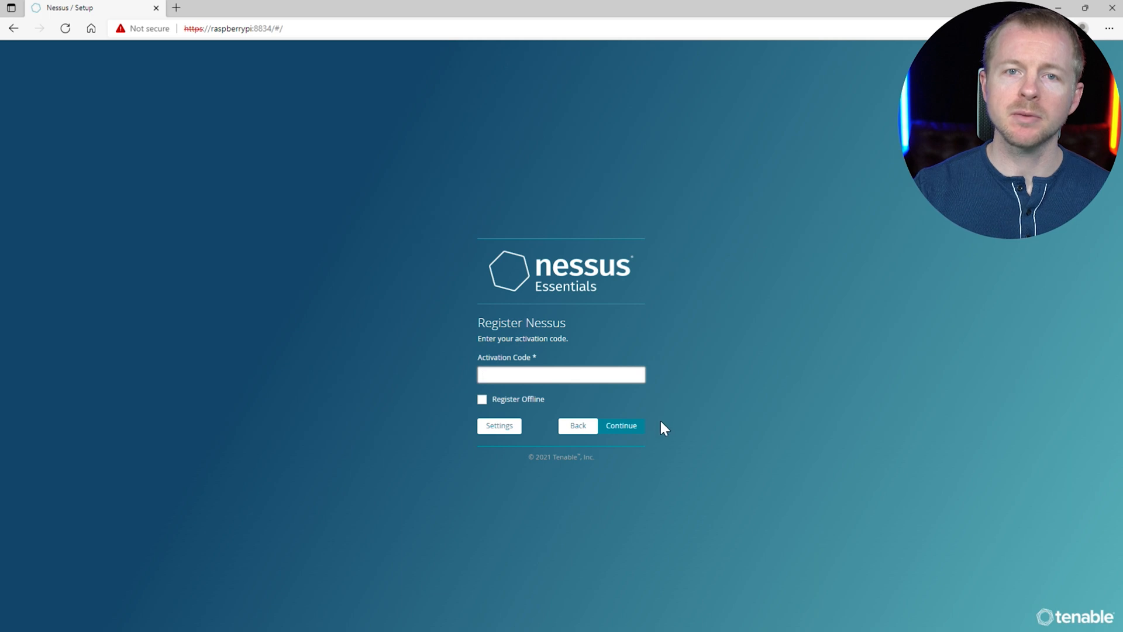
{"action": "left_click", "coordinate": [621, 426]}
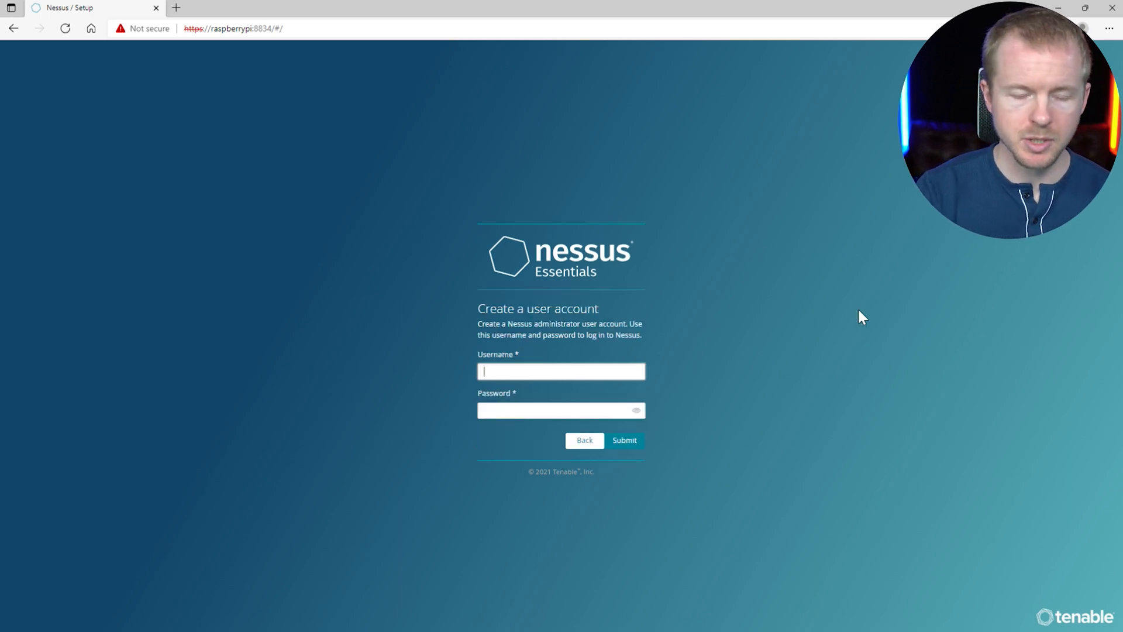
{"action": "left_click", "coordinate": [625, 439]}
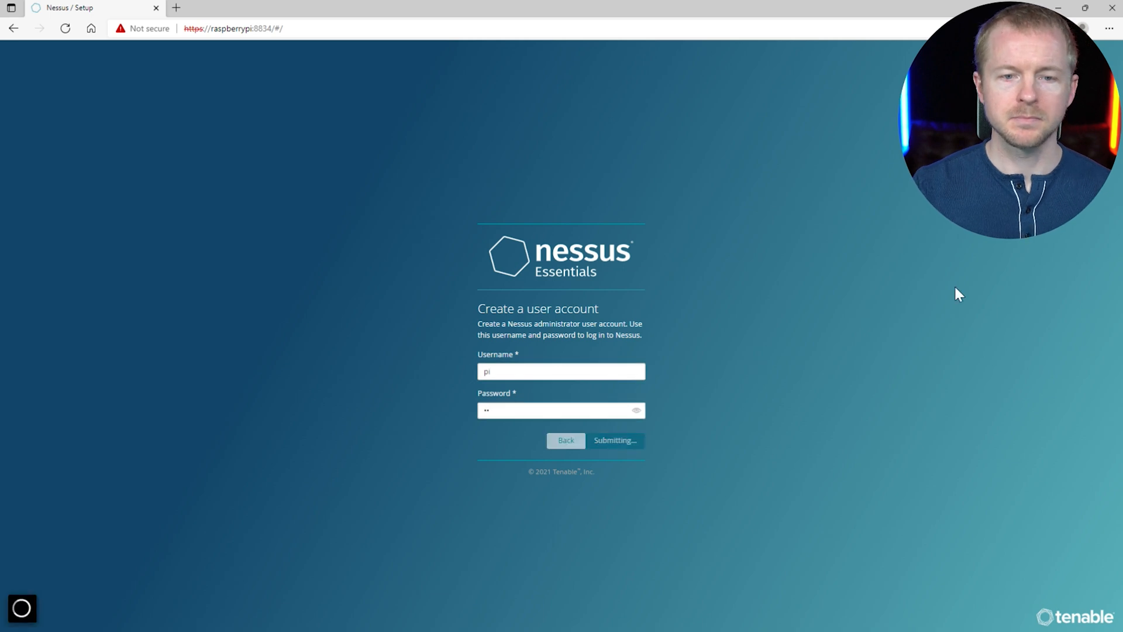
{"action": "left_click", "coordinate": [616, 439]}
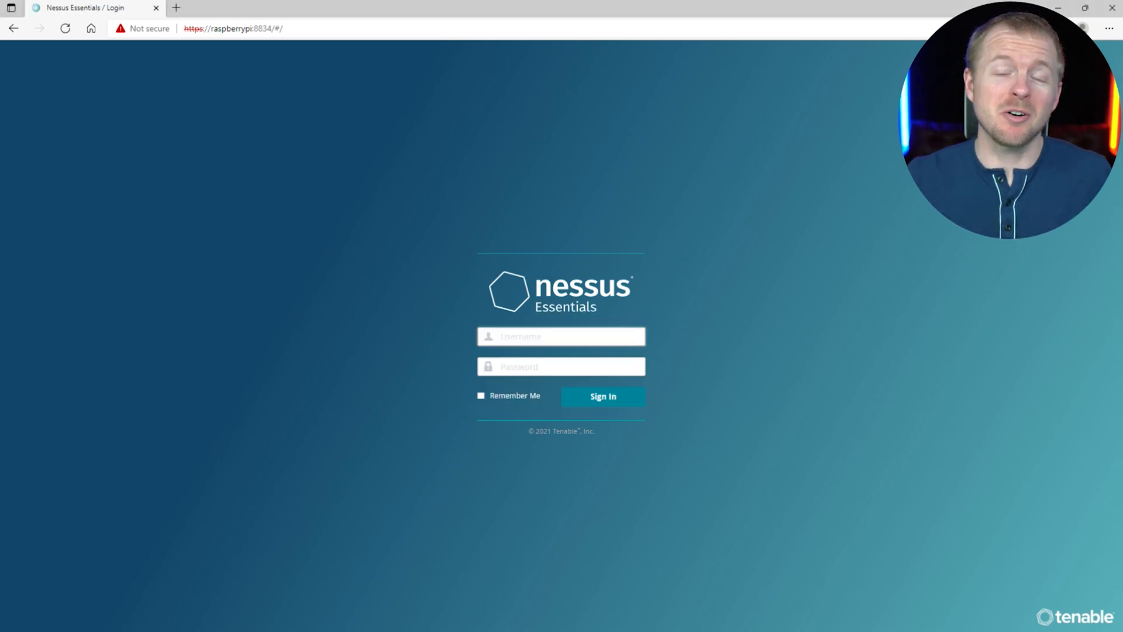
Sign in as 'pi' and land on the empty My Scans dashboard.
{"action": "left_click", "coordinate": [562, 337]}
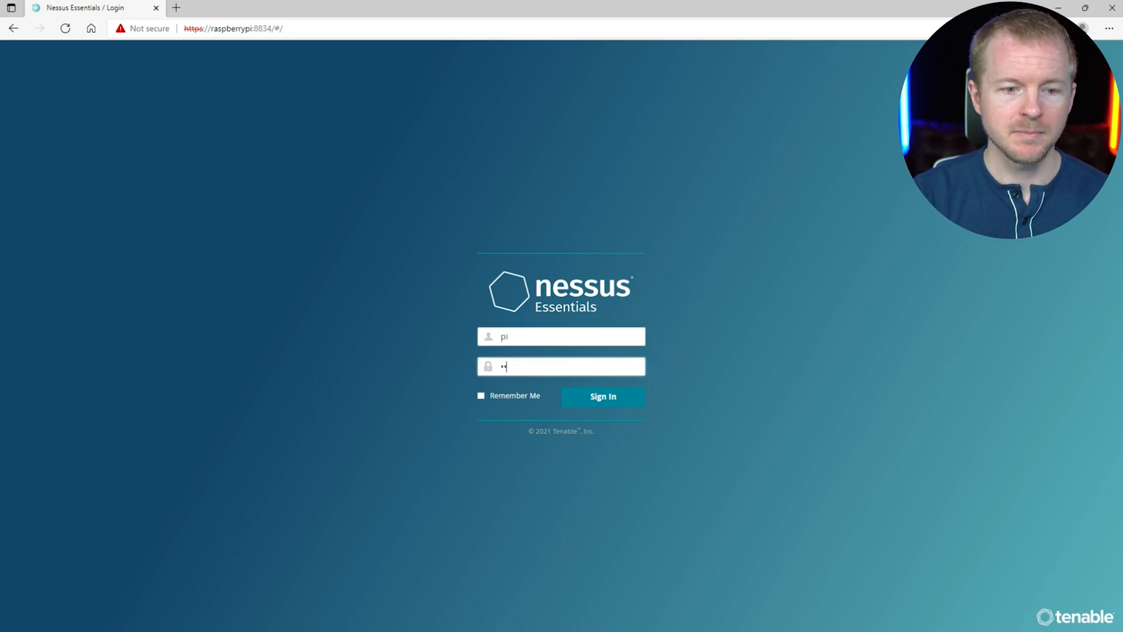
{"action": "left_click", "coordinate": [602, 396]}
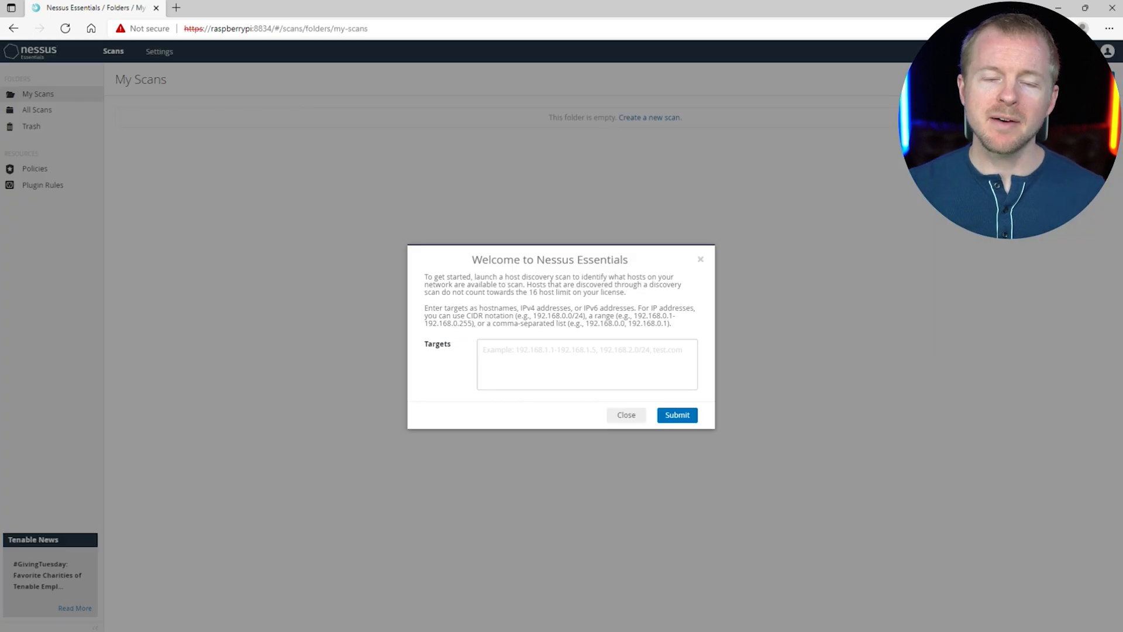